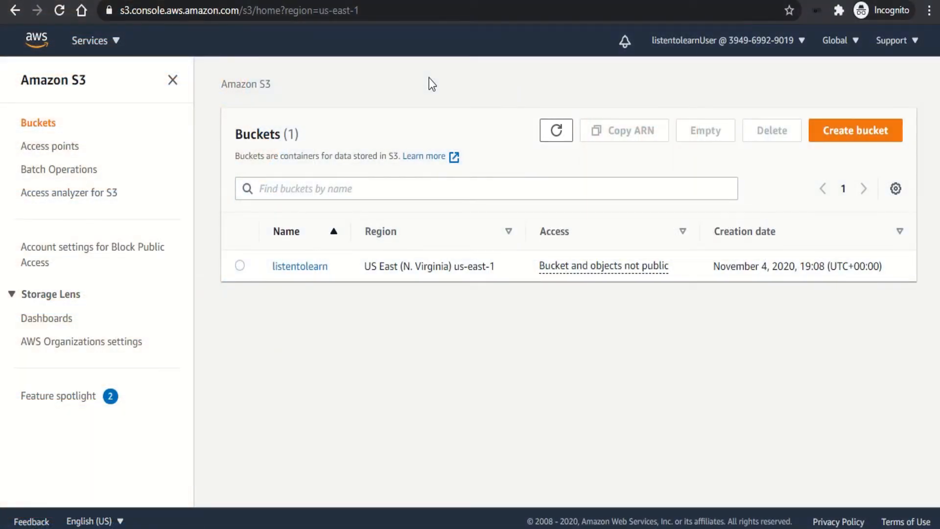
mouse_move(351, 88)
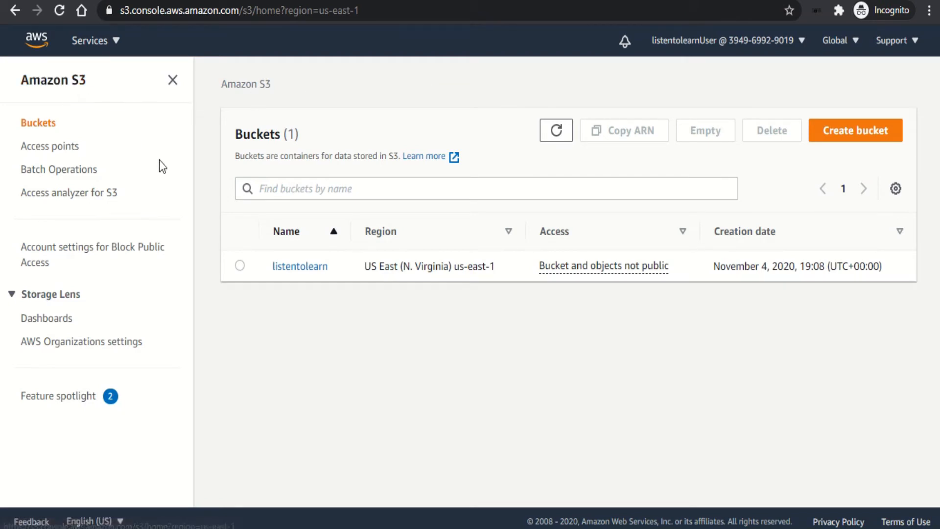
mouse_move(321, 251)
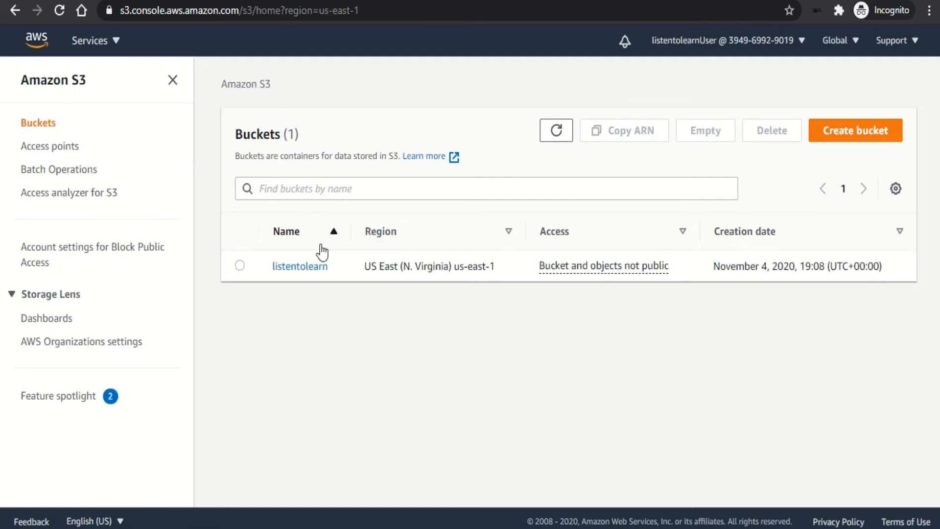
mouse_move(336, 286)
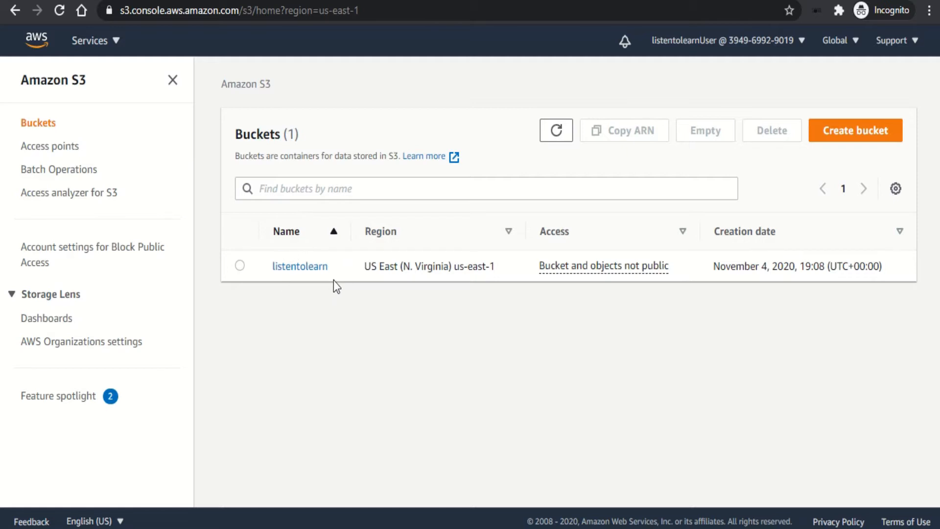
mouse_move(604, 286)
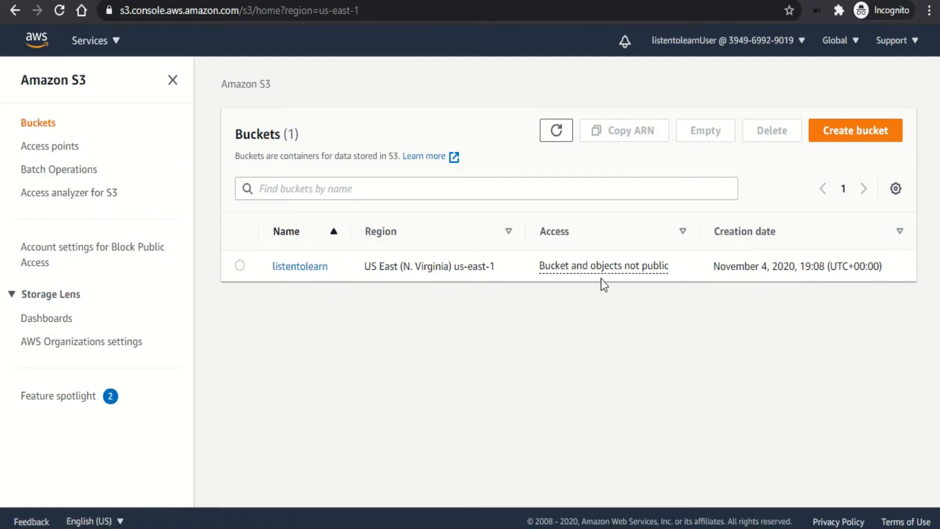
mouse_move(762, 272)
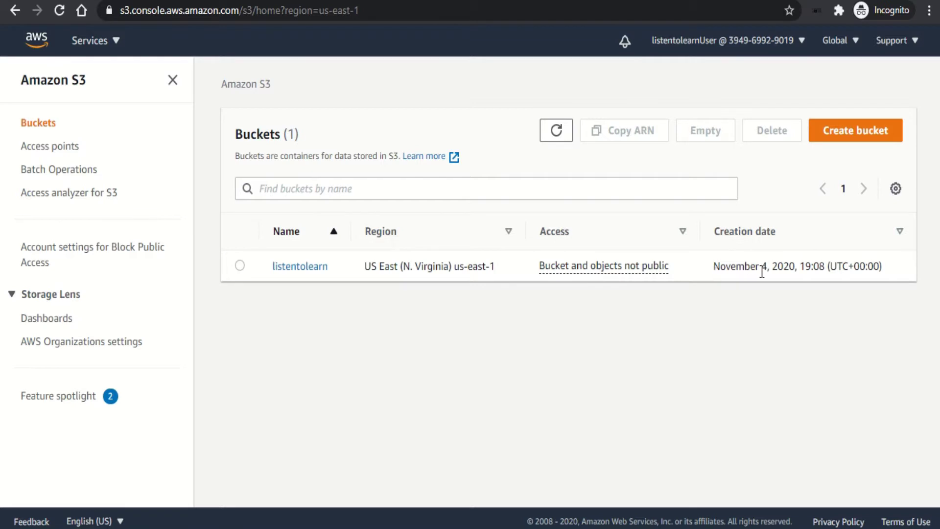
mouse_move(640, 282)
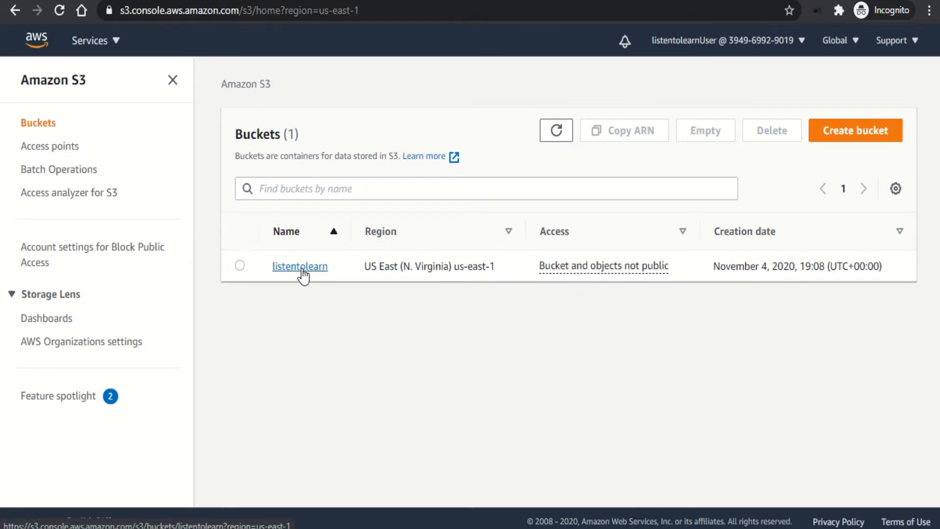
Queue error.html, index.html and second.html for upload into the listentolearn bucket
click(300, 267)
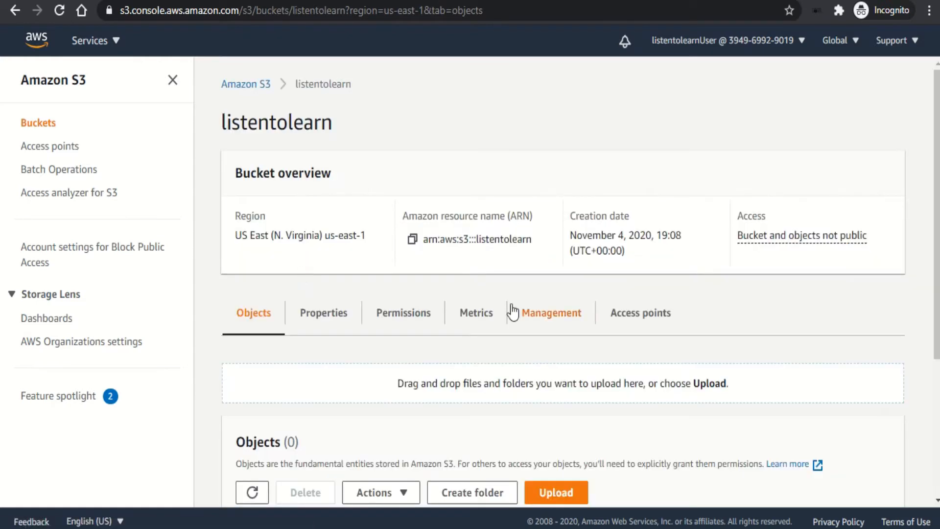
mouse_move(934, 282)
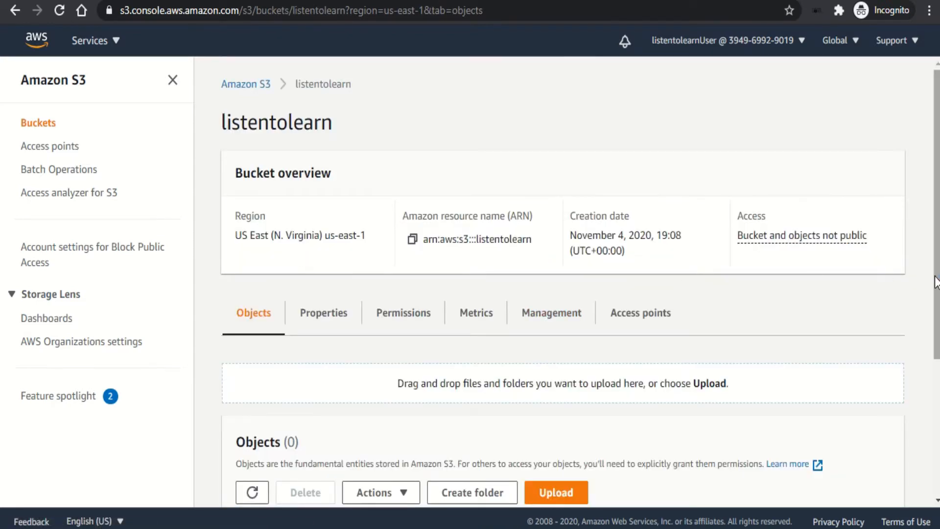
scroll(down, 3)
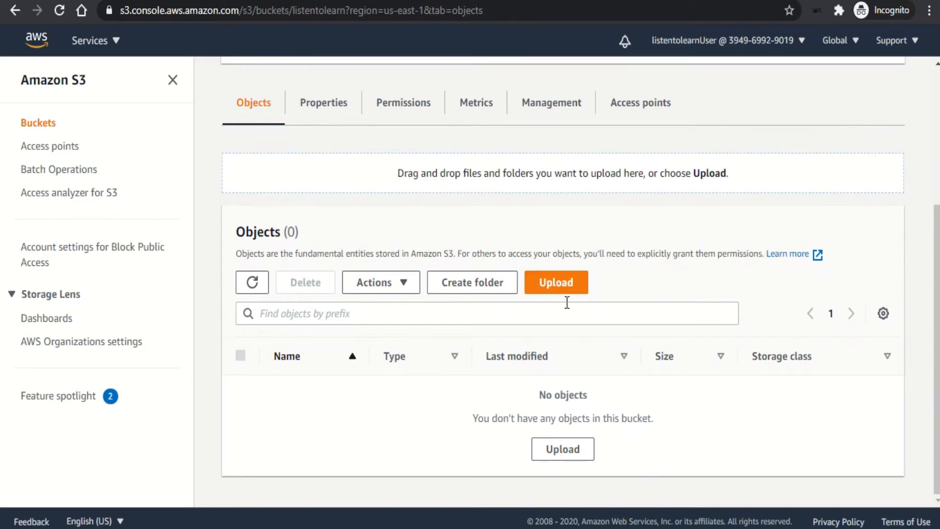
click(556, 282)
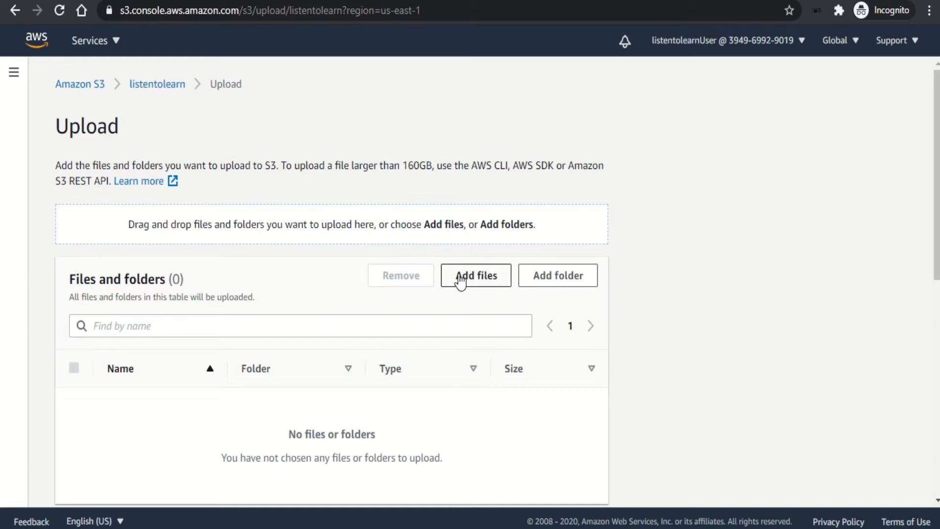
click(476, 275)
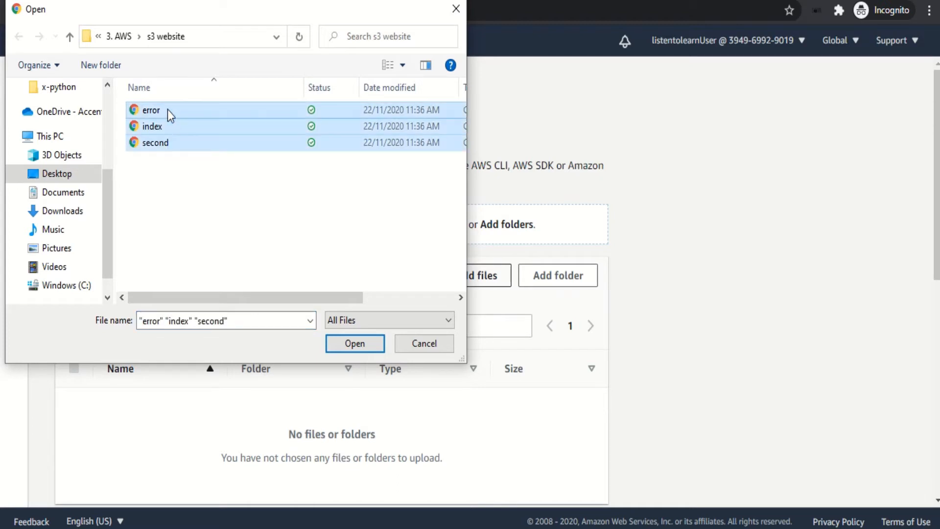
mouse_move(241, 174)
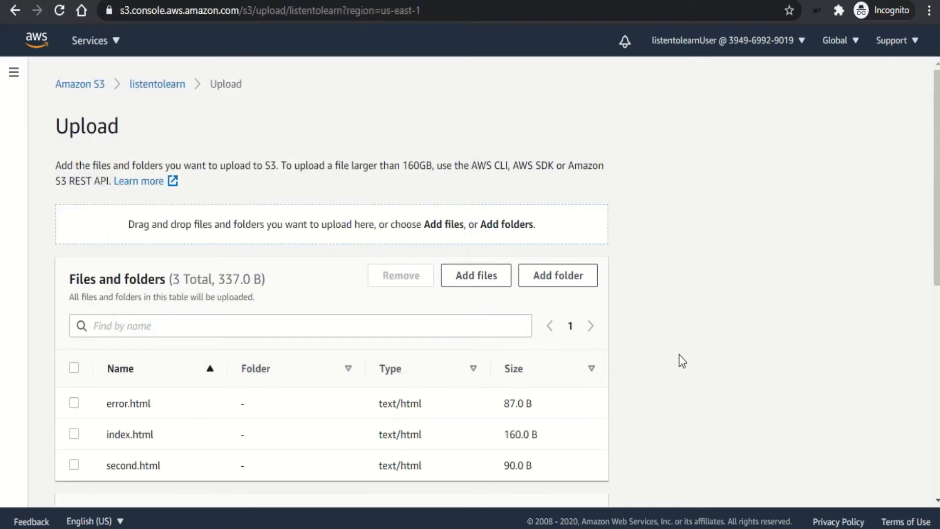
scroll(down, 3)
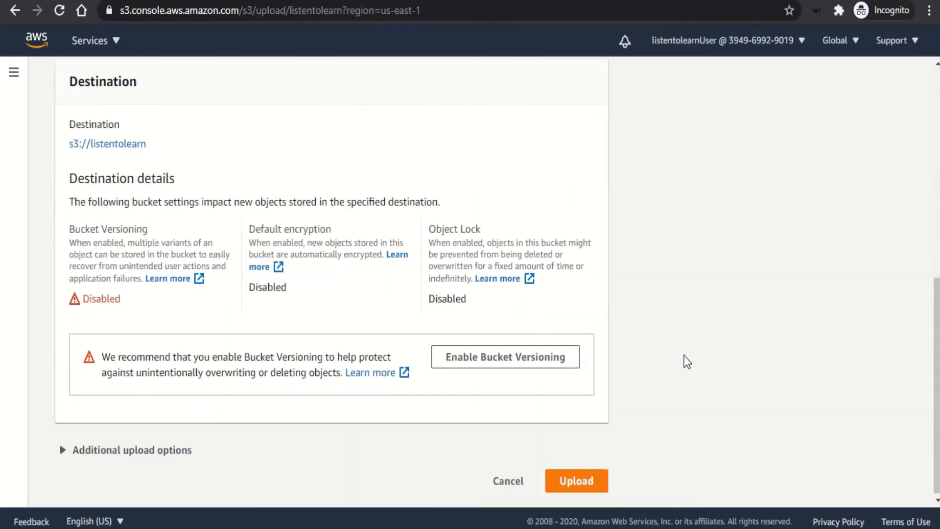
mouse_move(563, 469)
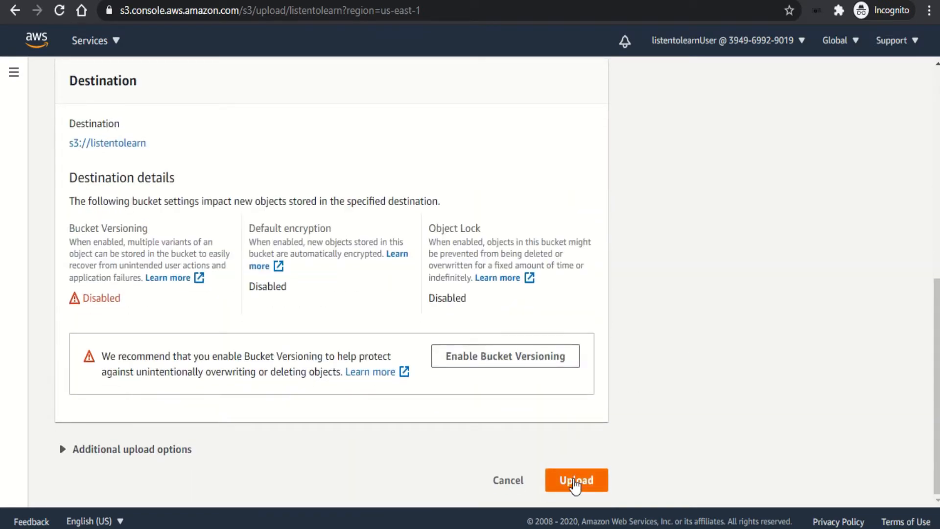
Upload the three HTML files and review the status showing 3 succeeded, 337 B total
click(575, 480)
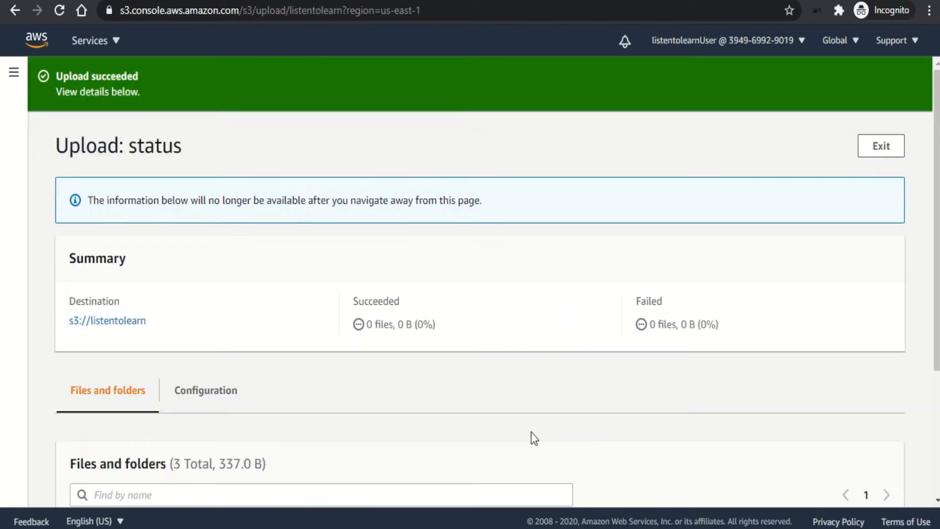
scroll(down, 3)
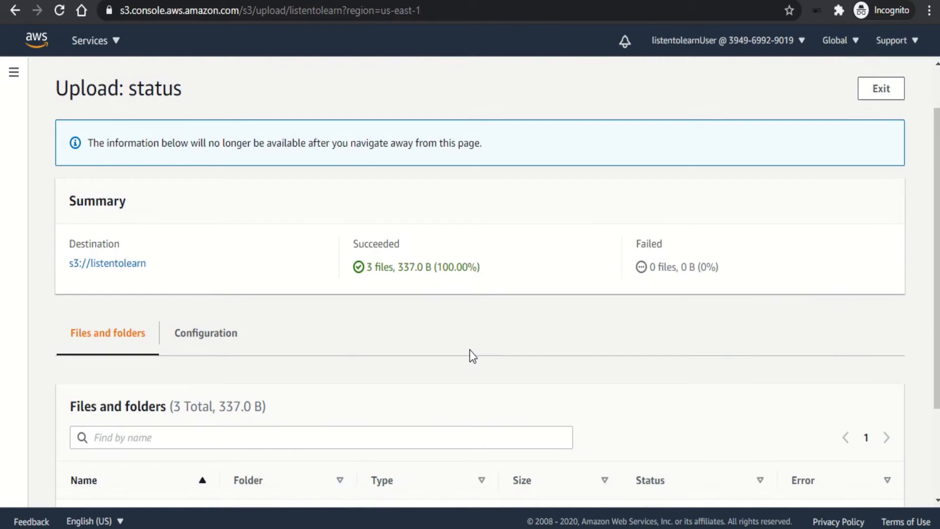
scroll(down, 3)
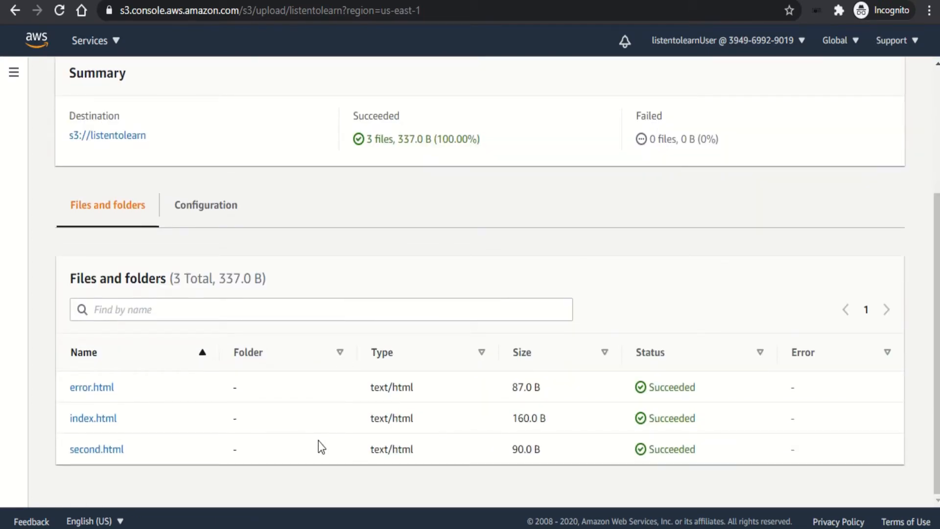
scroll(up, 3)
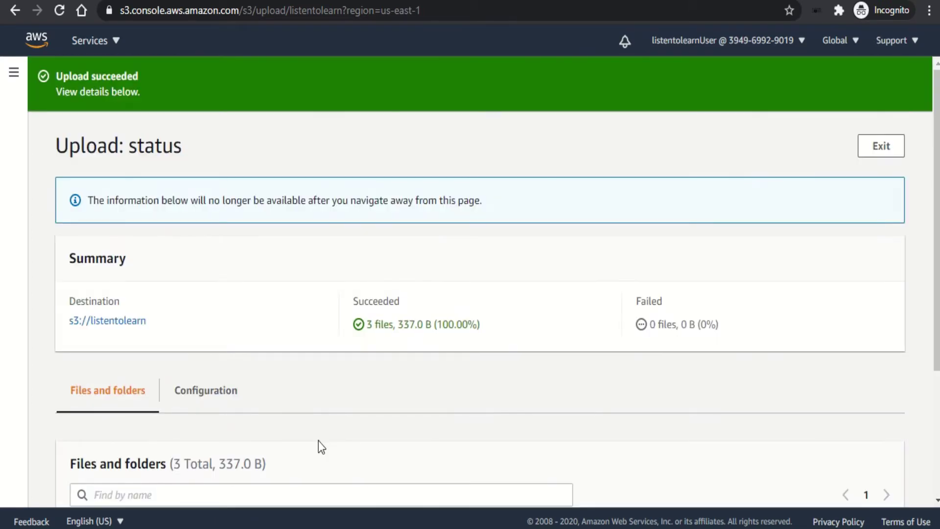
mouse_move(490, 385)
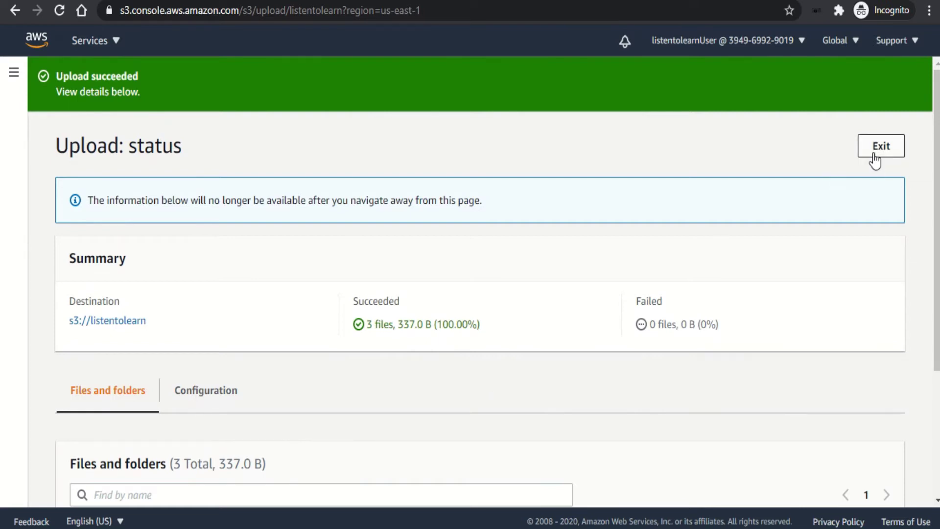
In Permissions, edit Block public access and untick Block all public access
click(884, 147)
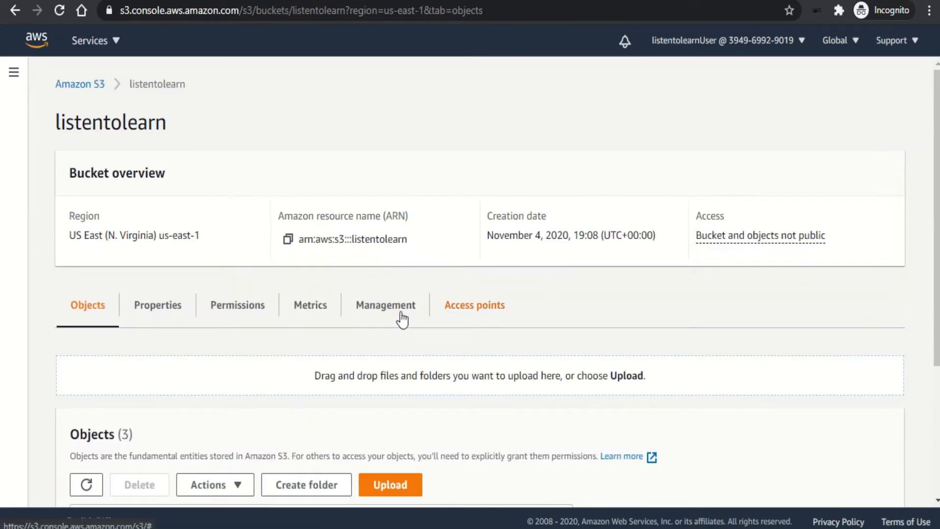
click(237, 306)
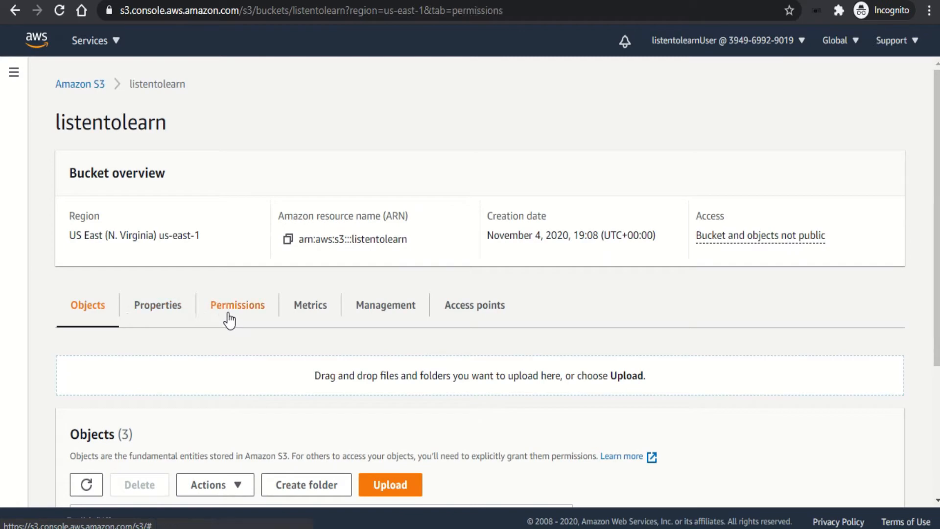
click(237, 304)
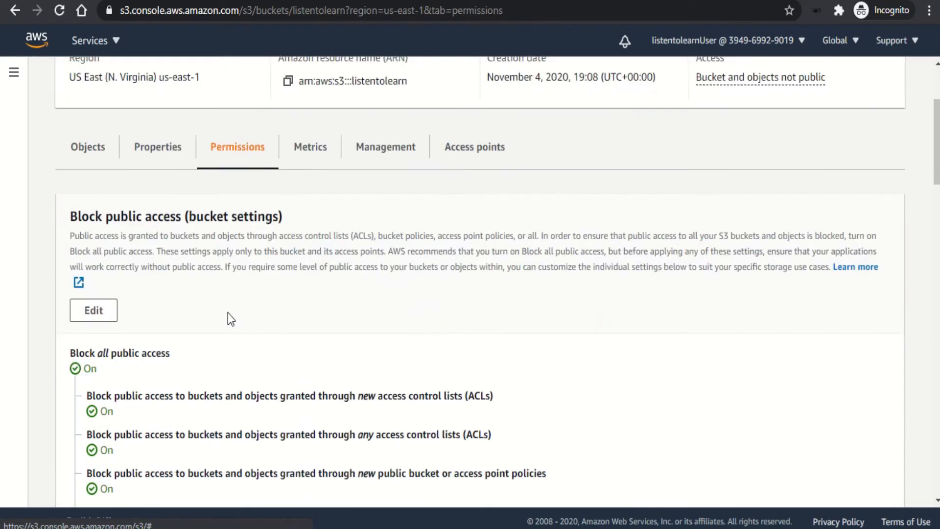
scroll(down, 3)
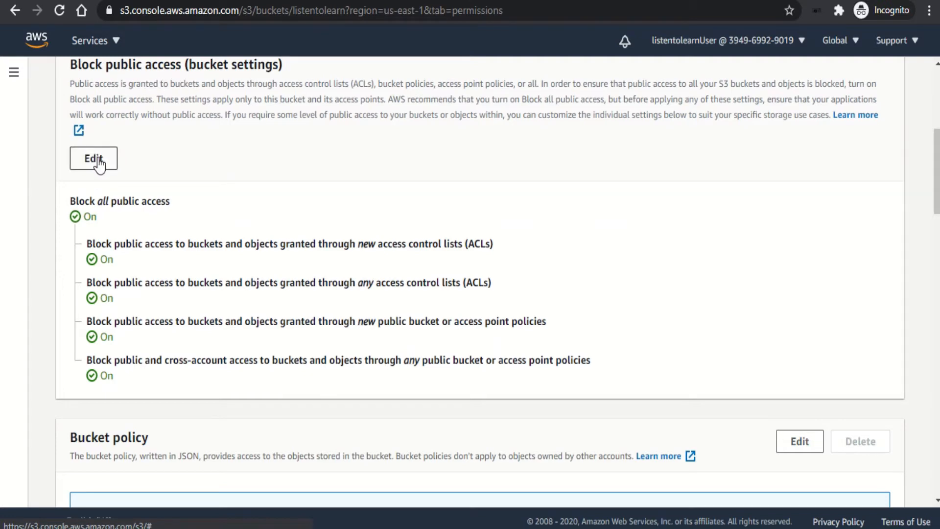
click(92, 158)
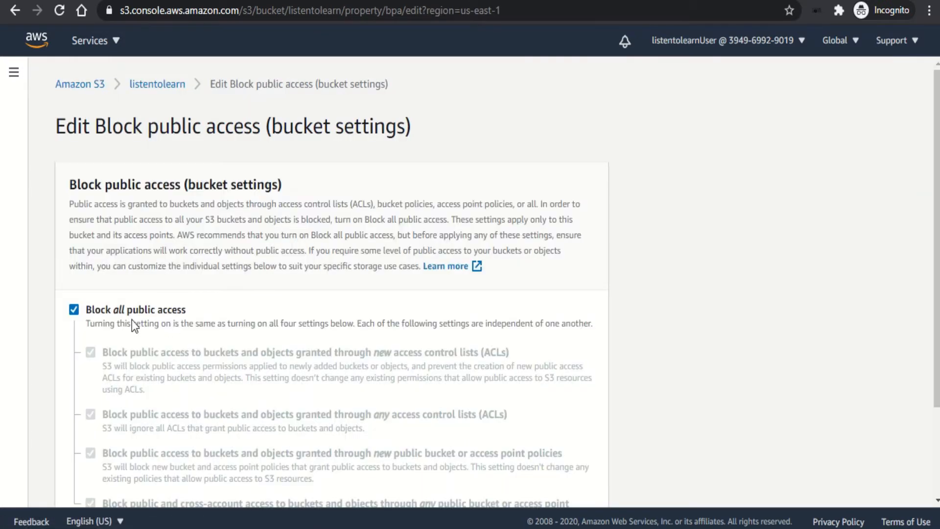
click(74, 310)
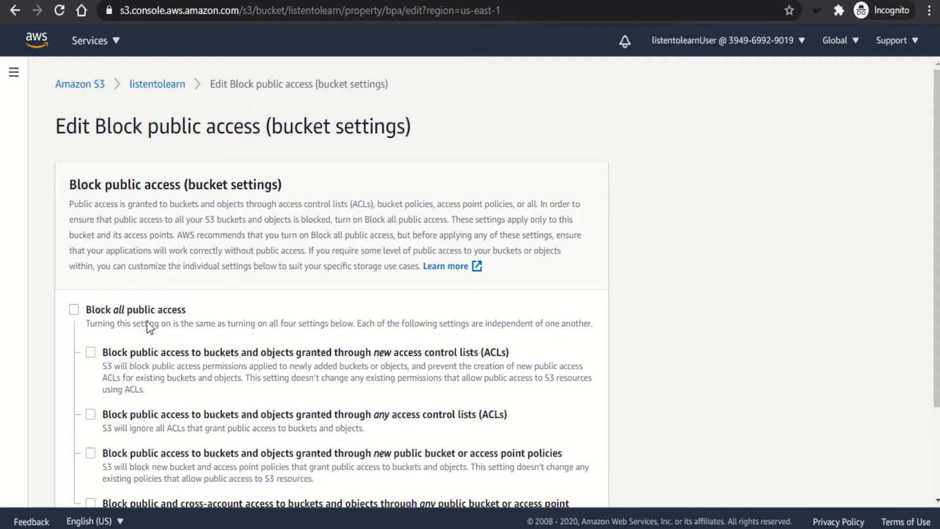
mouse_move(815, 302)
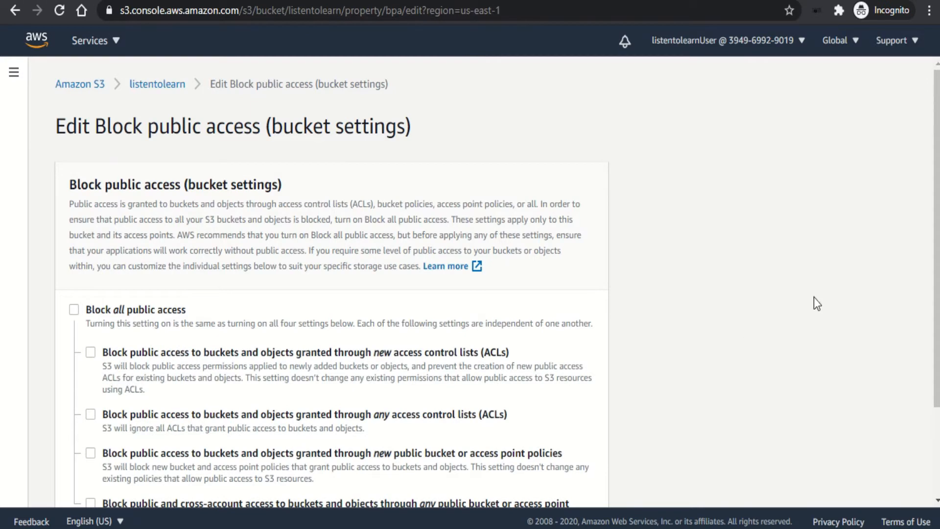
Save the change, typing 'confirm', so the bucket reports Objects can be public
scroll(down, 3)
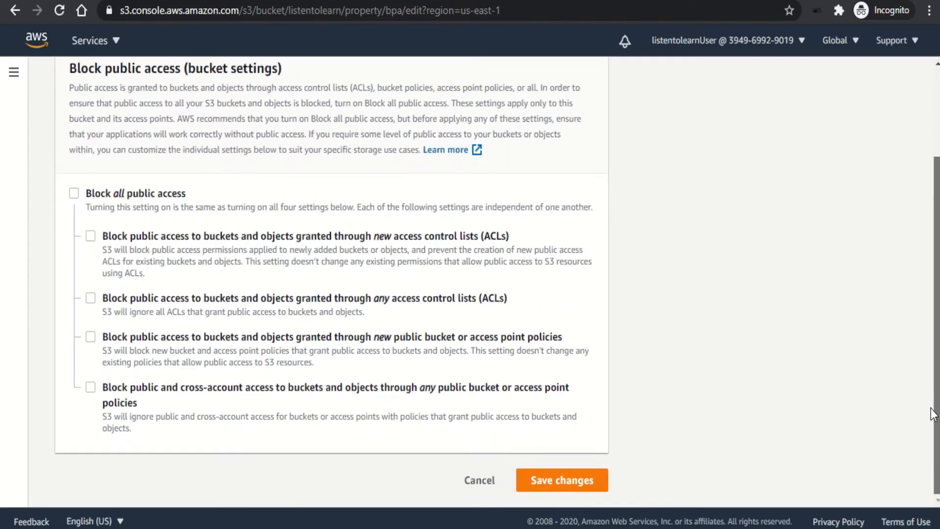
click(562, 480)
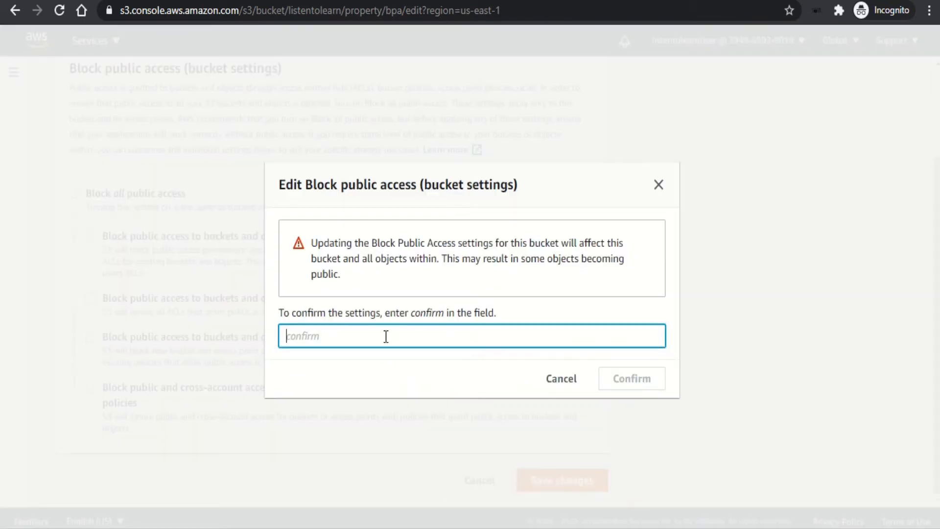
text(confirm)
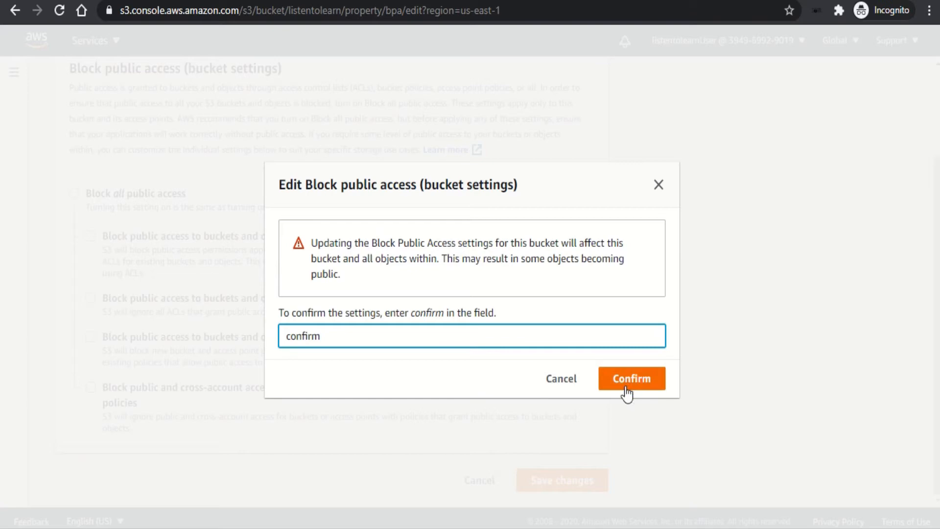
click(631, 378)
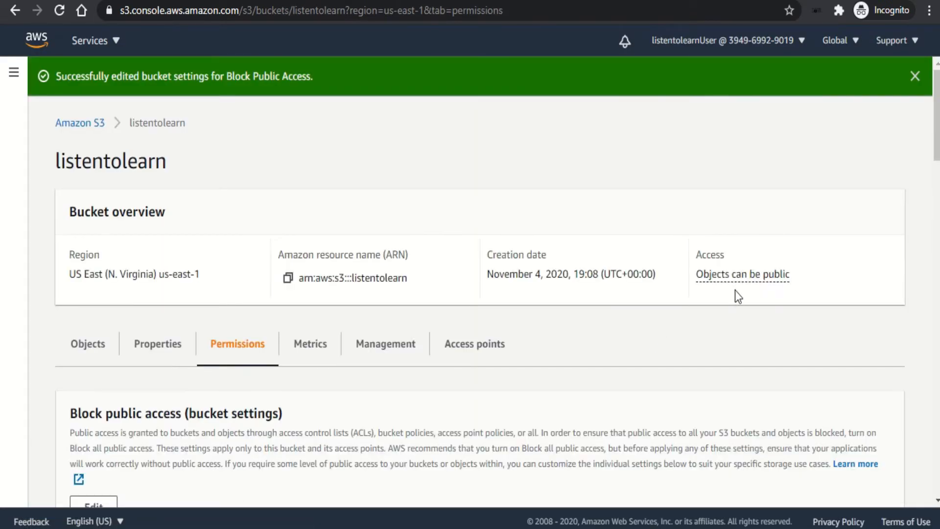
mouse_move(758, 288)
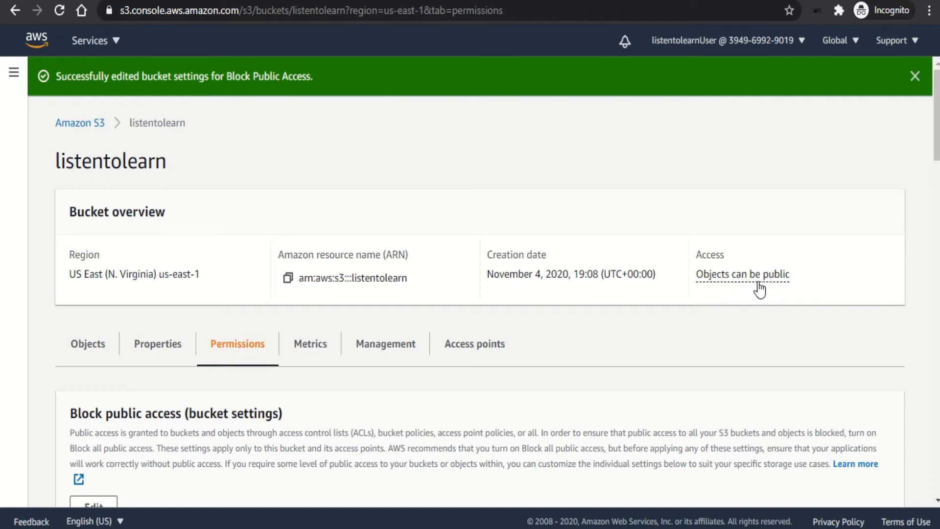
mouse_move(764, 285)
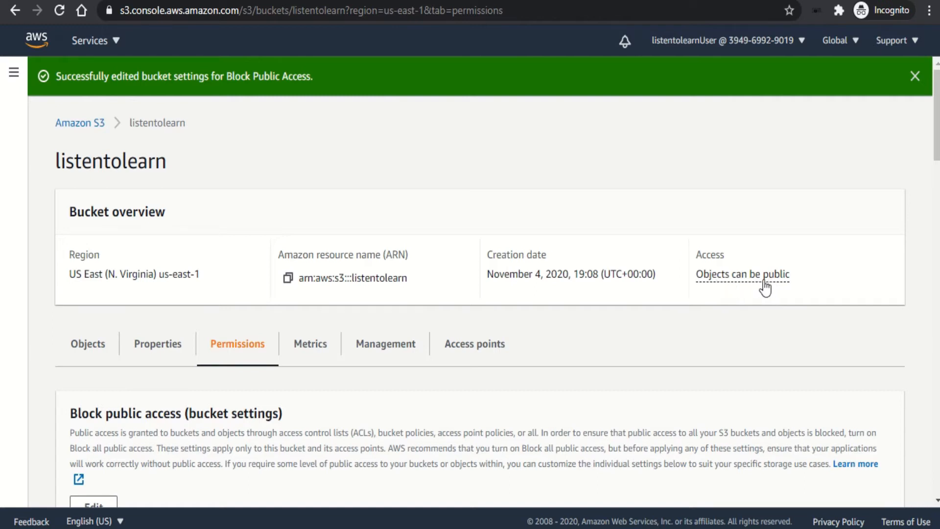
mouse_move(611, 337)
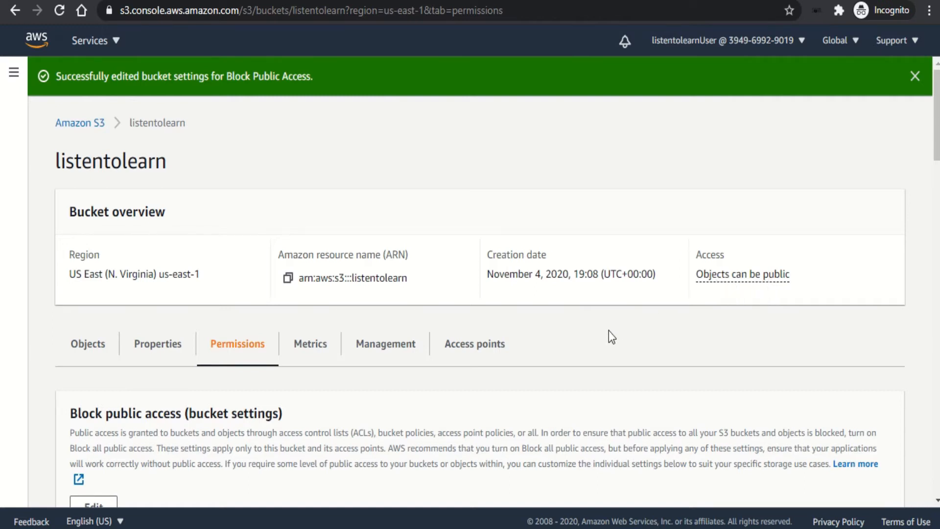
Edit the listentolearn bucket policy and launch the AWS Policy Generator
scroll(down, 3)
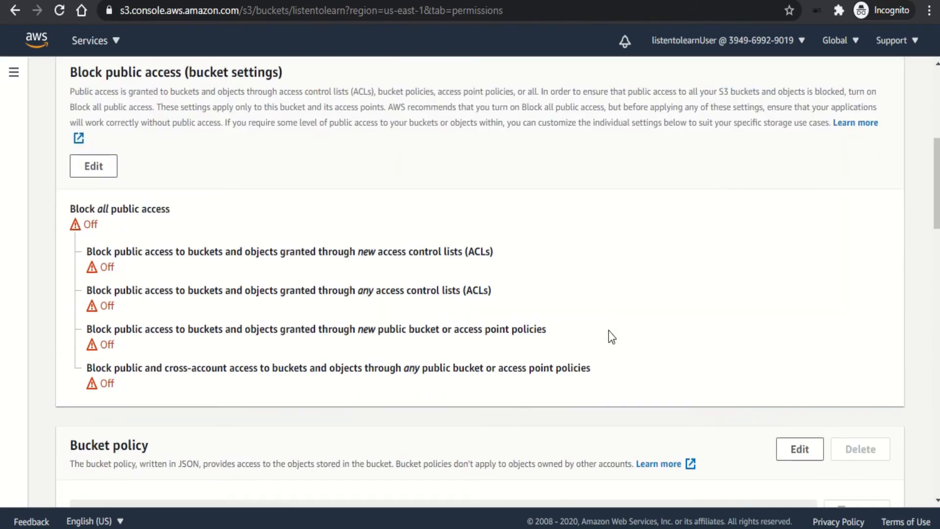
scroll(down, 3)
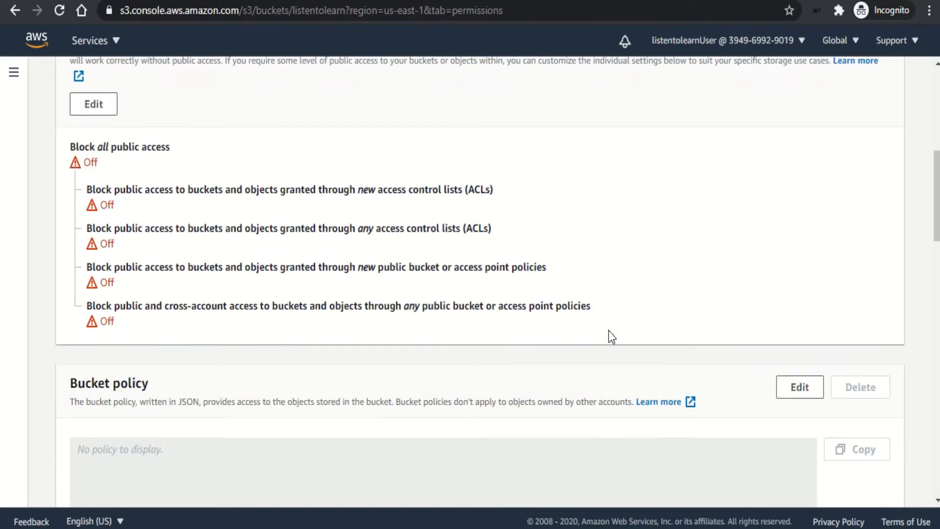
scroll(down, 3)
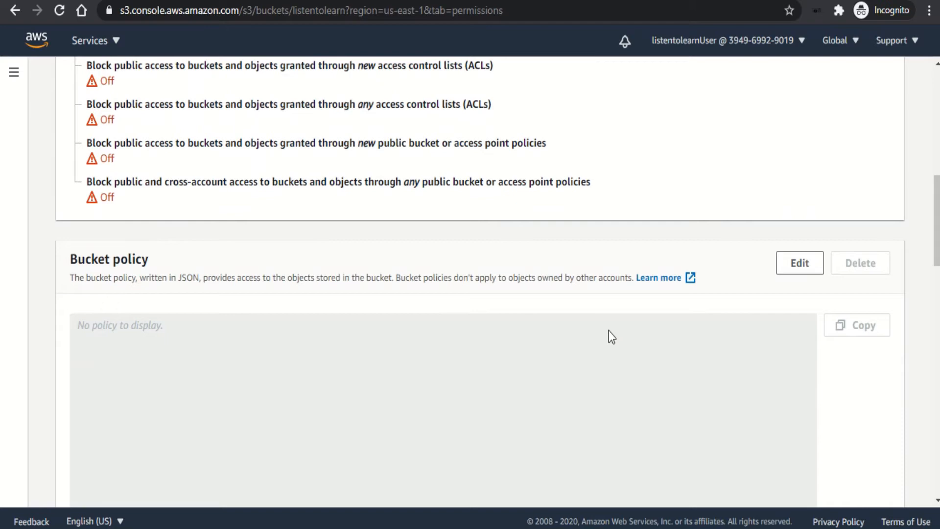
scroll(down, 3)
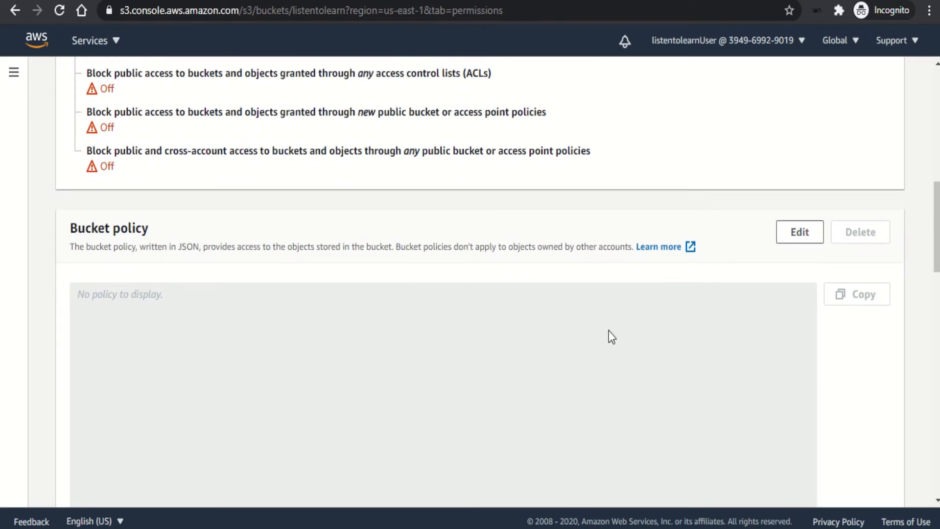
scroll(down, 3)
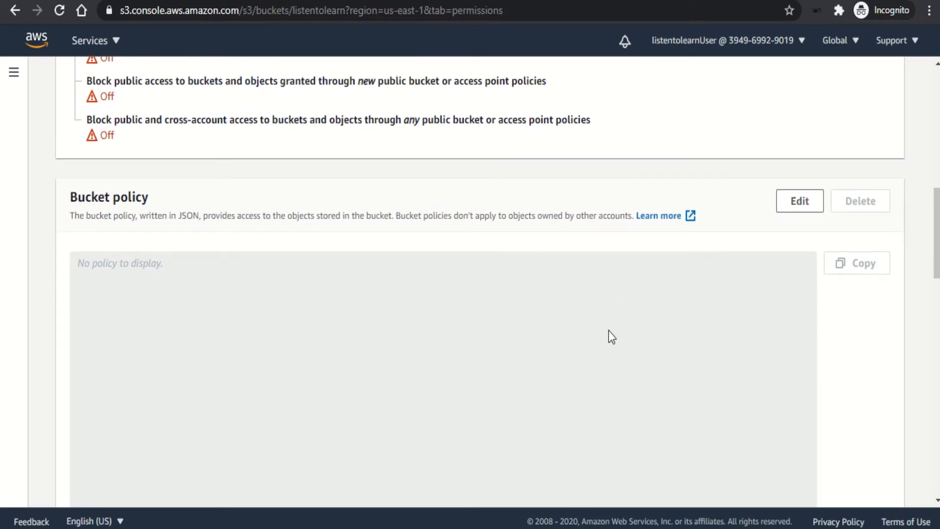
scroll(down, 3)
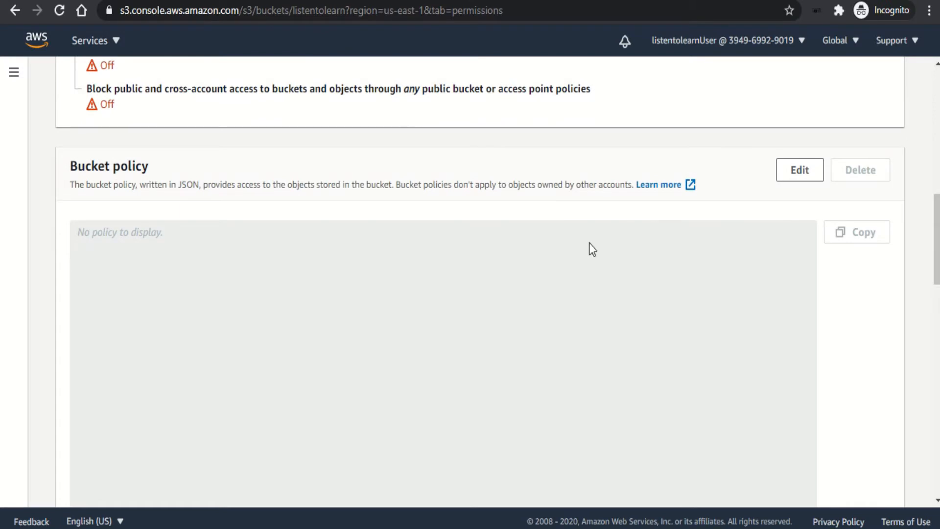
mouse_move(571, 214)
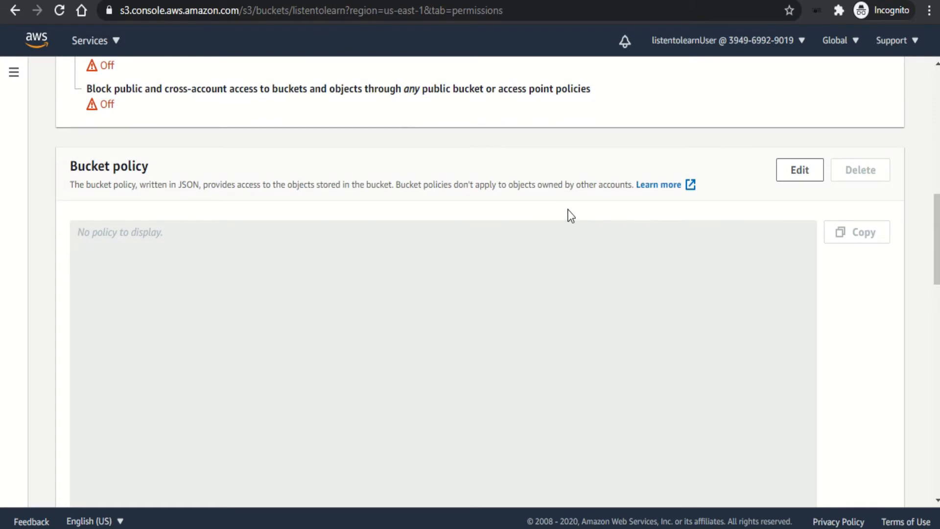
mouse_move(539, 182)
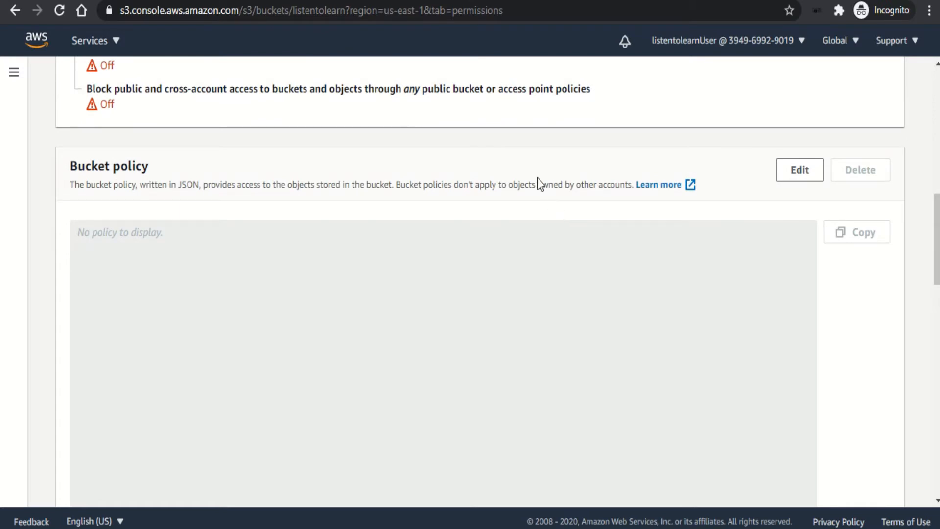
mouse_move(197, 180)
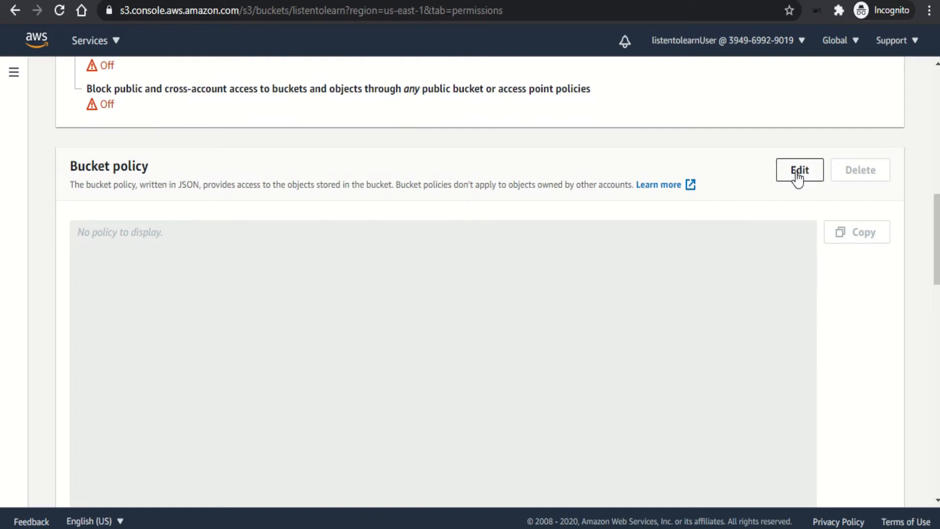
click(799, 170)
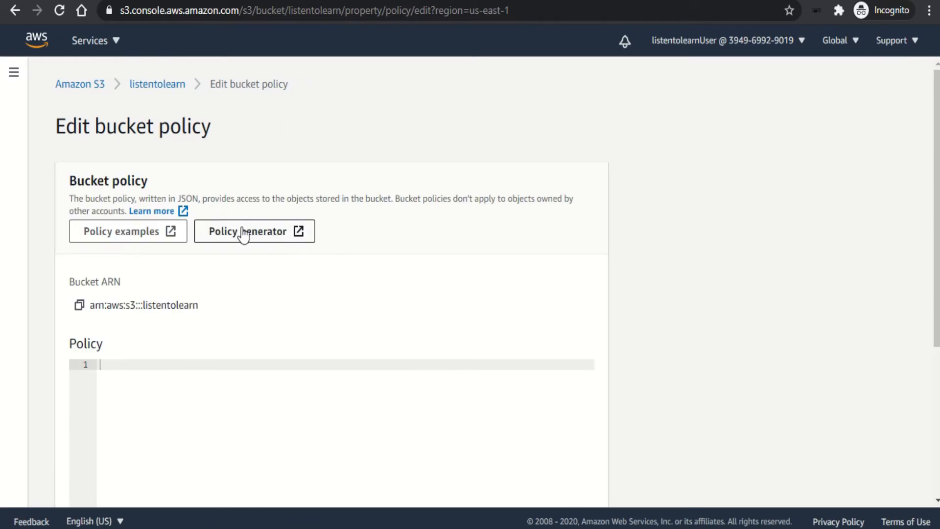
click(254, 231)
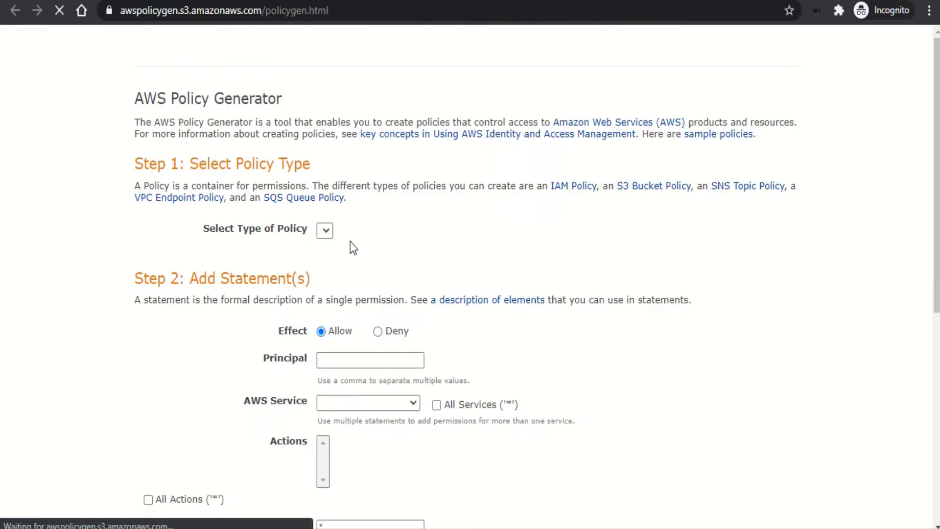
Choose S3 Bucket Policy as the type with * as the Principal
click(324, 230)
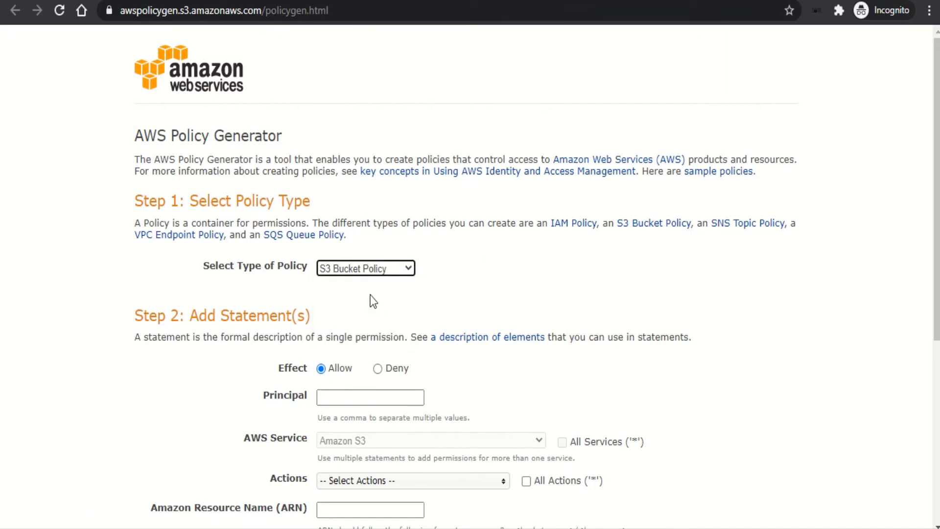
scroll(down, 3)
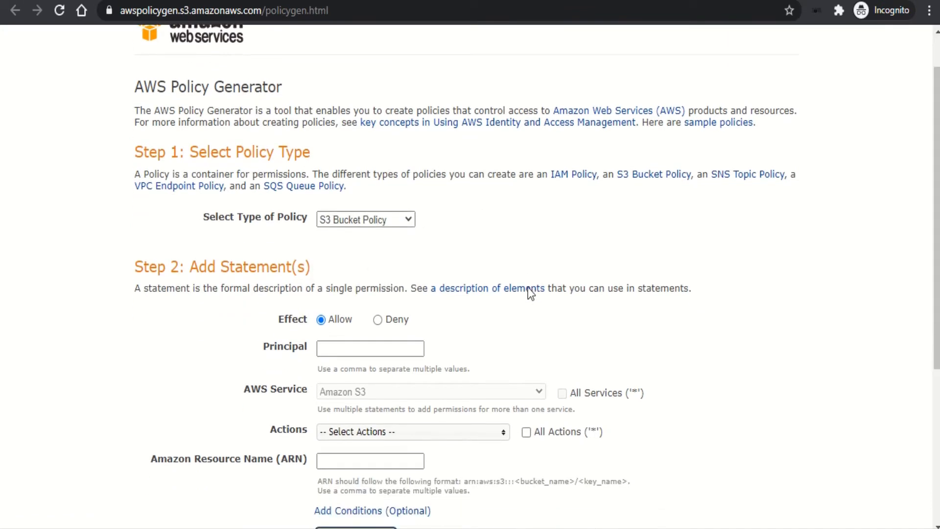
scroll(down, 3)
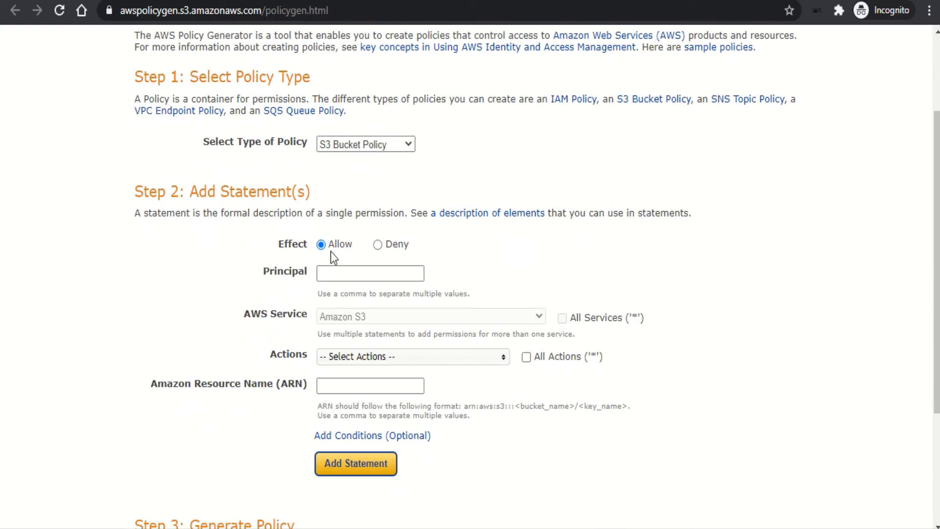
click(370, 273)
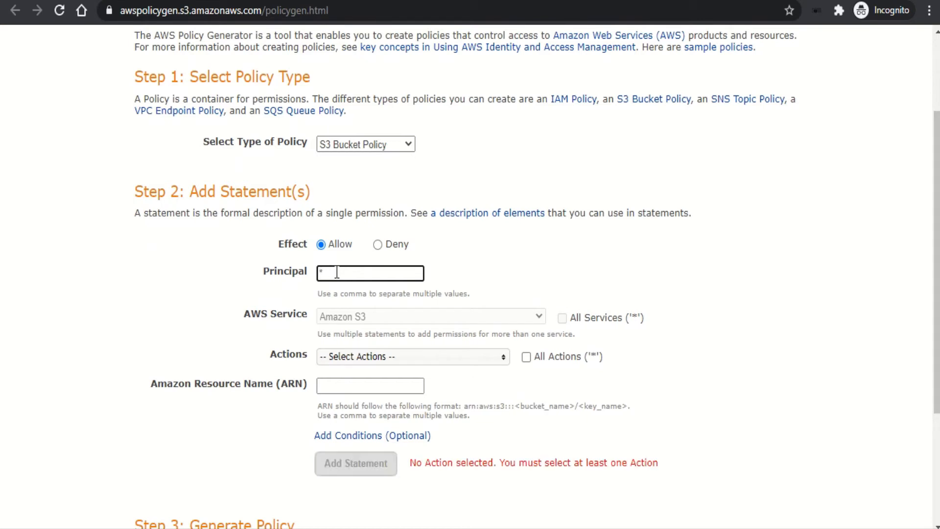
mouse_move(358, 320)
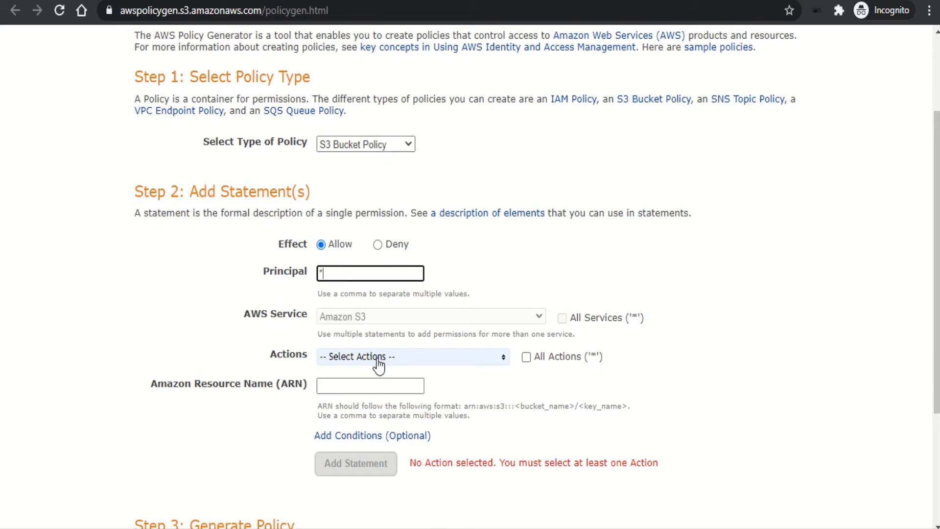
Select GetObject as the allowed action for the statement
click(412, 356)
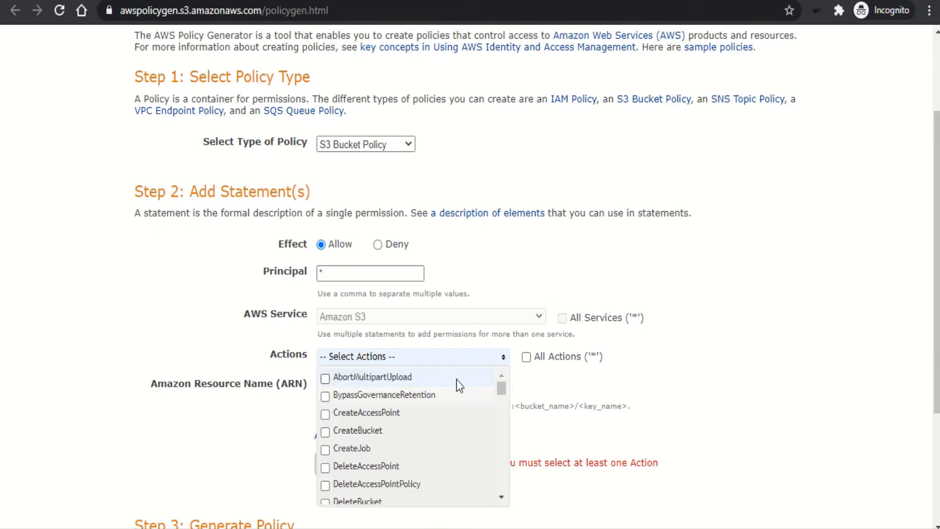
scroll(down, 3)
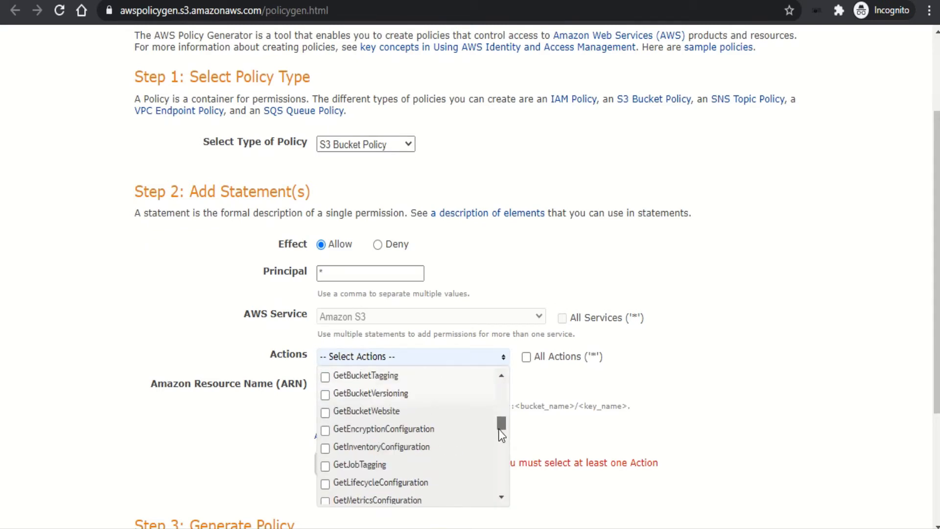
scroll(down, 3)
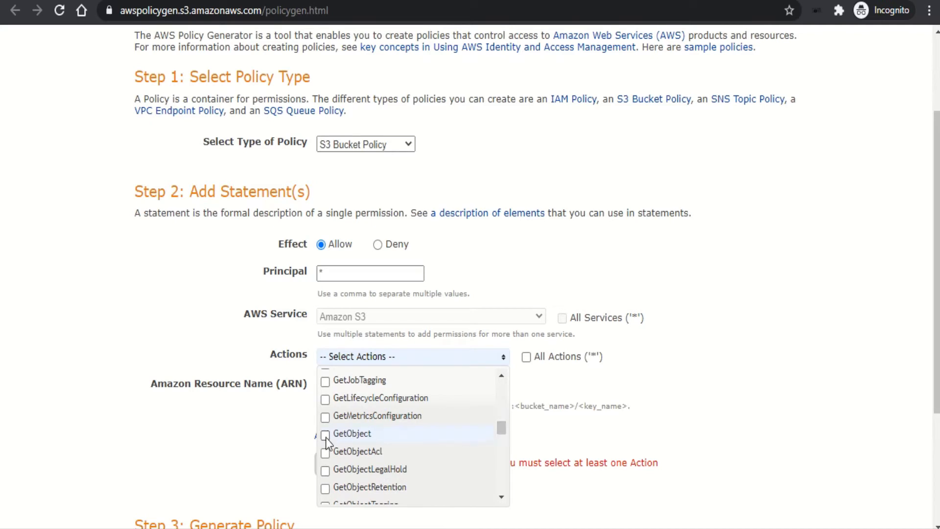
click(325, 434)
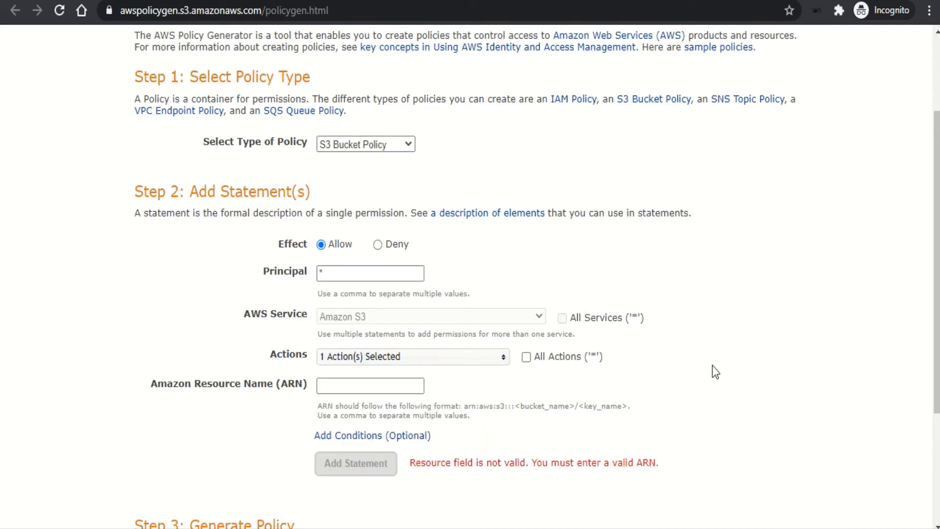
scroll(down, 3)
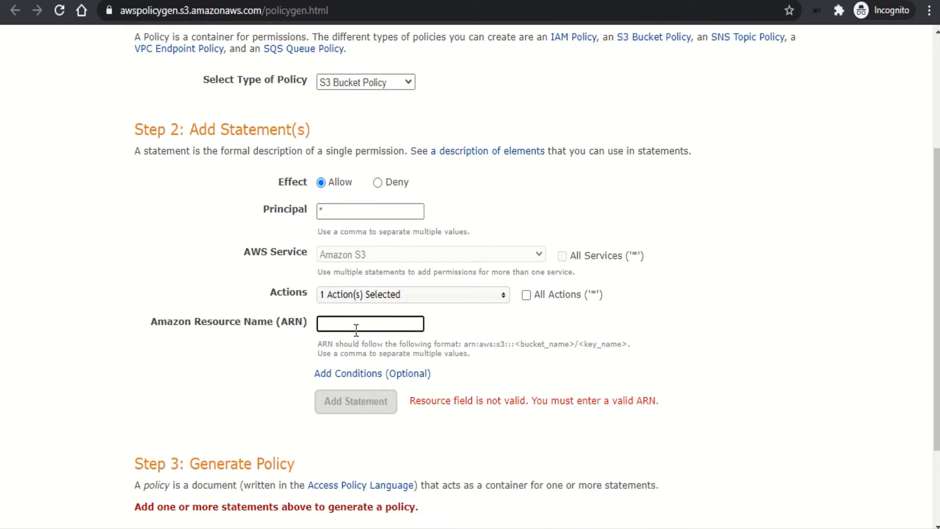
mouse_move(407, 199)
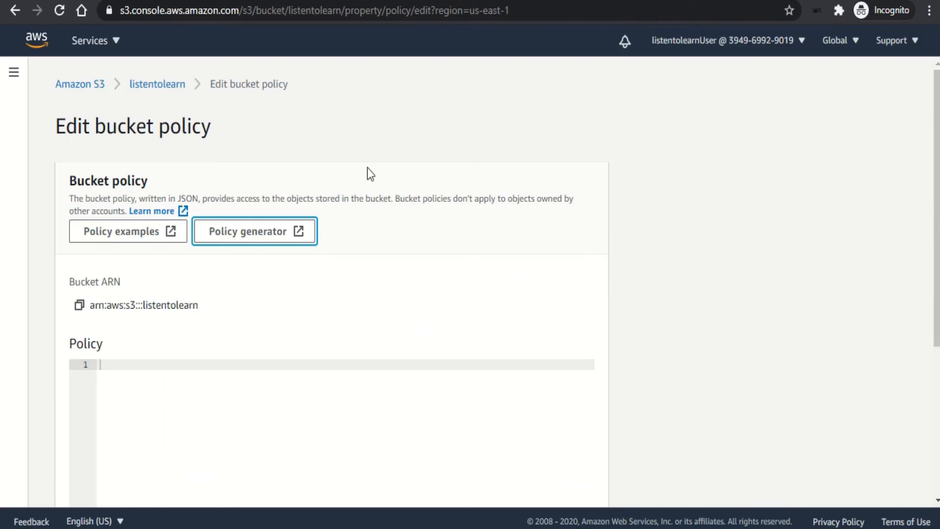
Return to the listentolearn overview and copy the ARN arn:aws:s3:::listentolearn
click(156, 84)
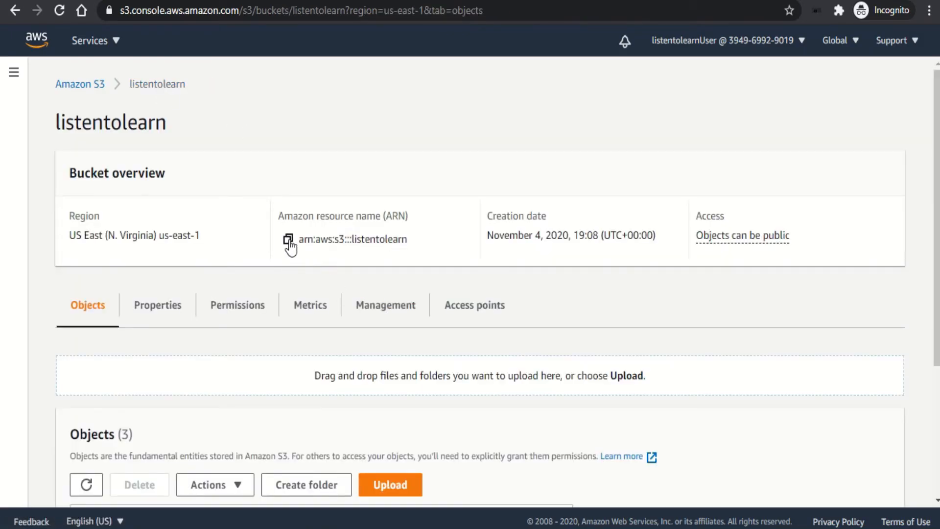
click(287, 239)
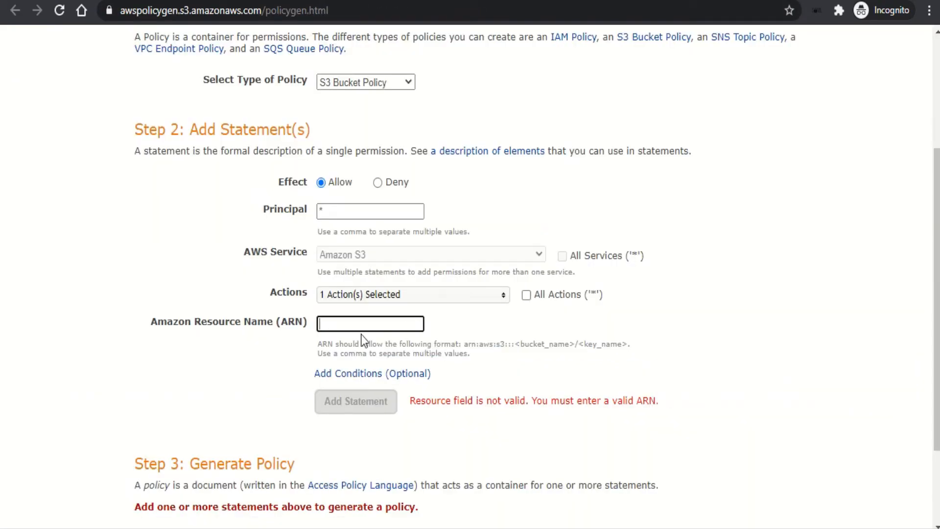
Enter ARN arn:aws:s3:::listentolearn/*, add the statement and generate the policy JSON
text(arn:aws:s3:::listentolearn/)
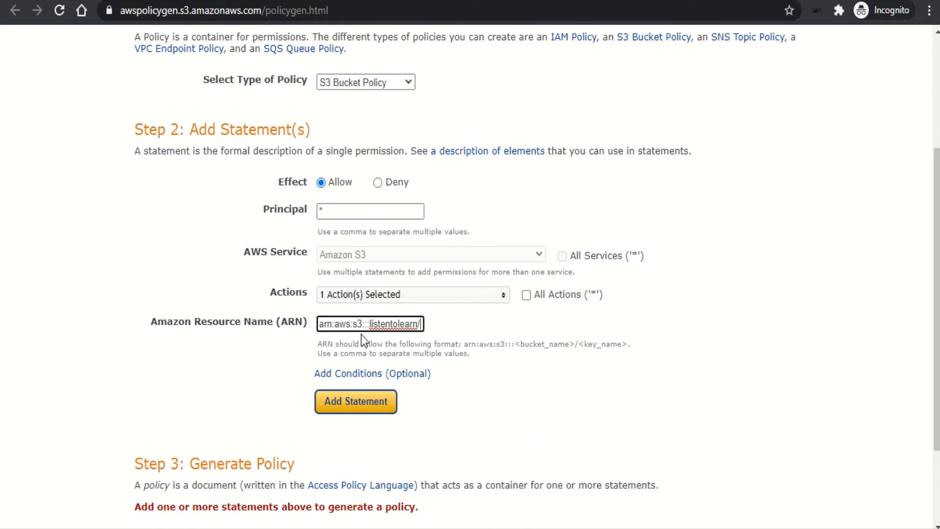
text(*)
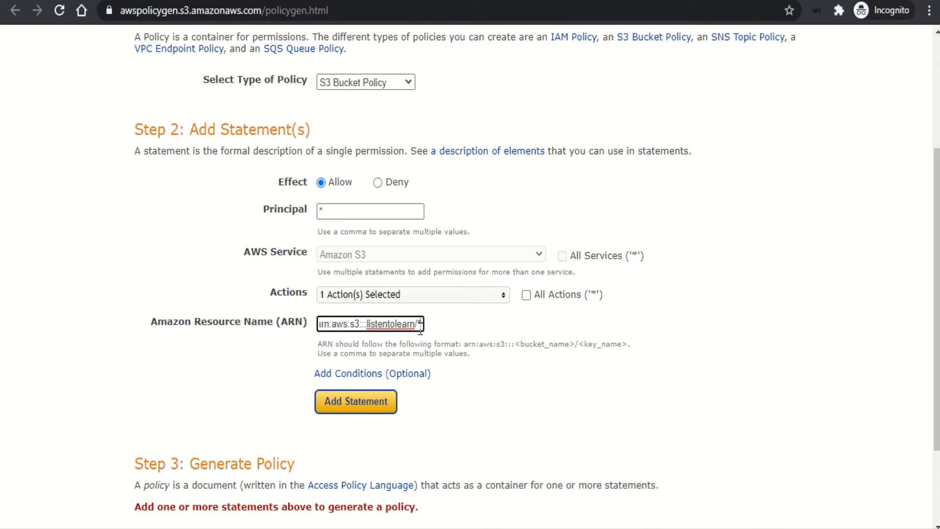
mouse_move(447, 390)
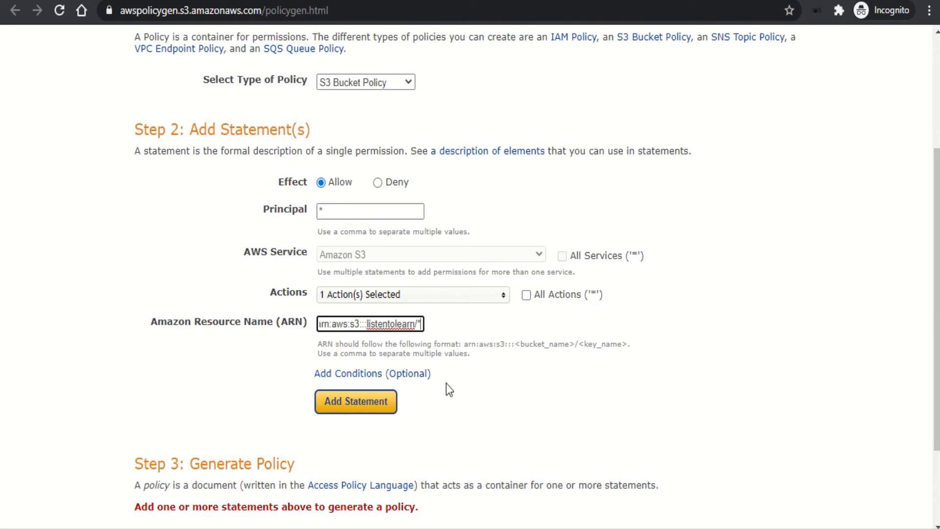
click(355, 402)
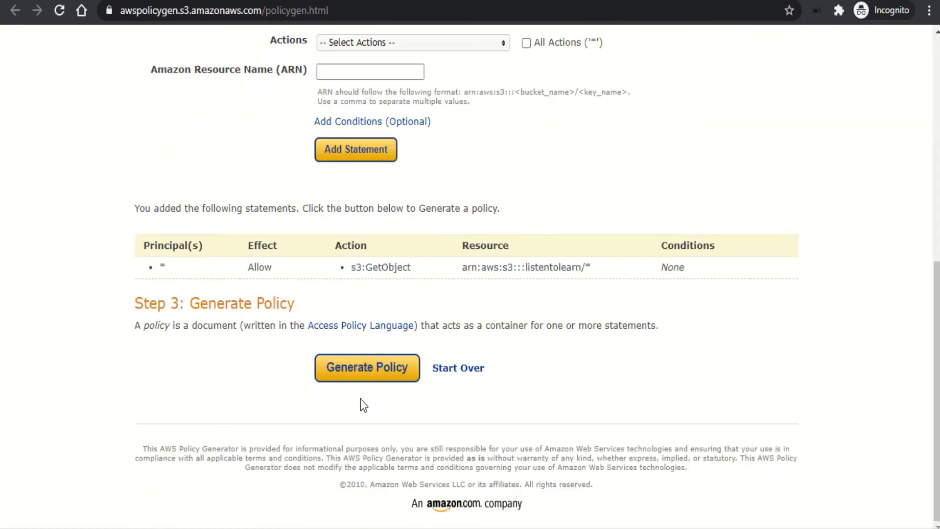
mouse_move(416, 404)
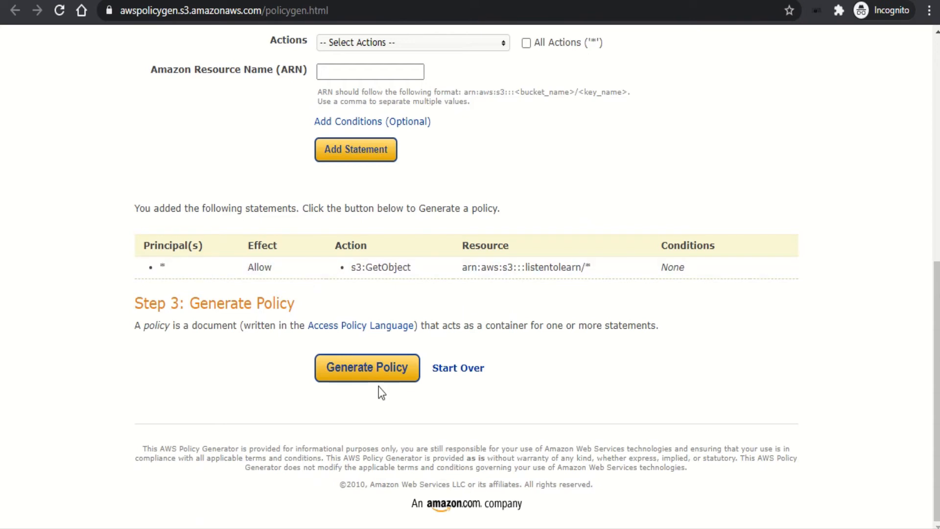
click(368, 367)
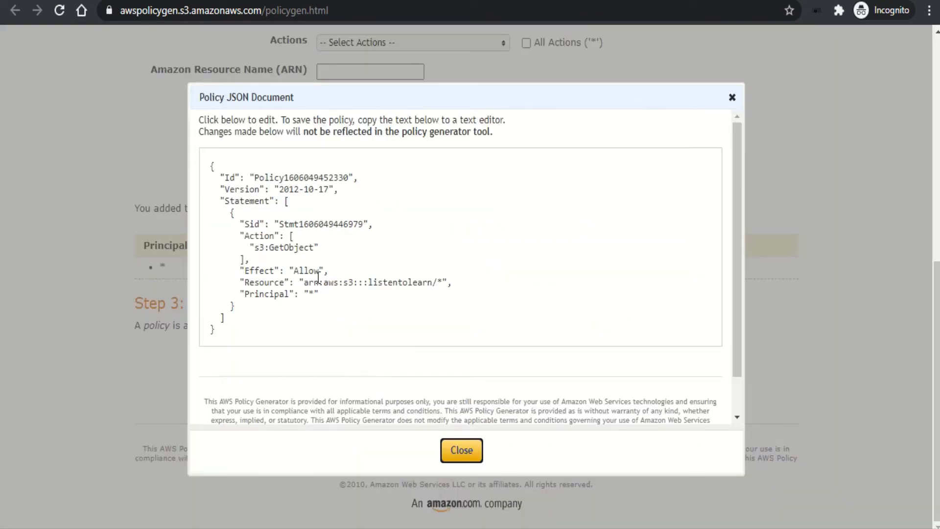
Select the generated policy JSON text in the Policy JSON Document dialog for copying
double_click(299, 177)
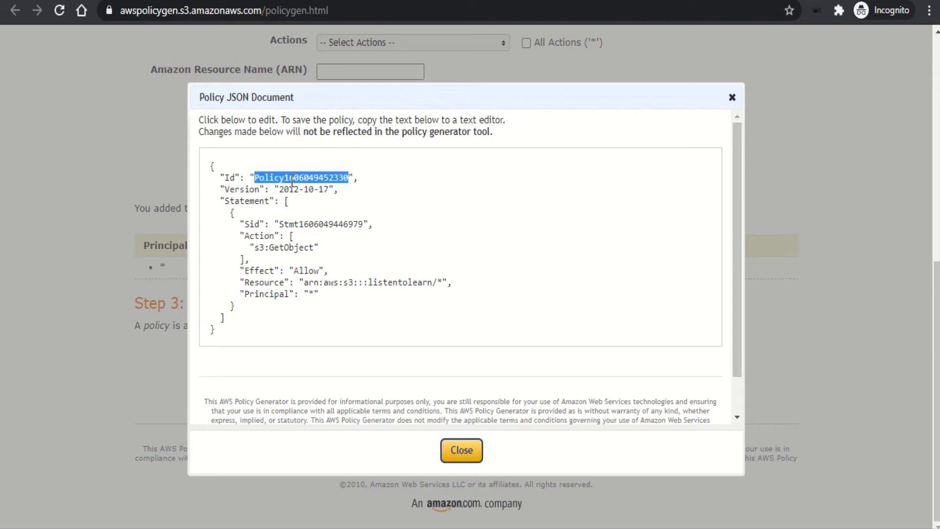
double_click(315, 223)
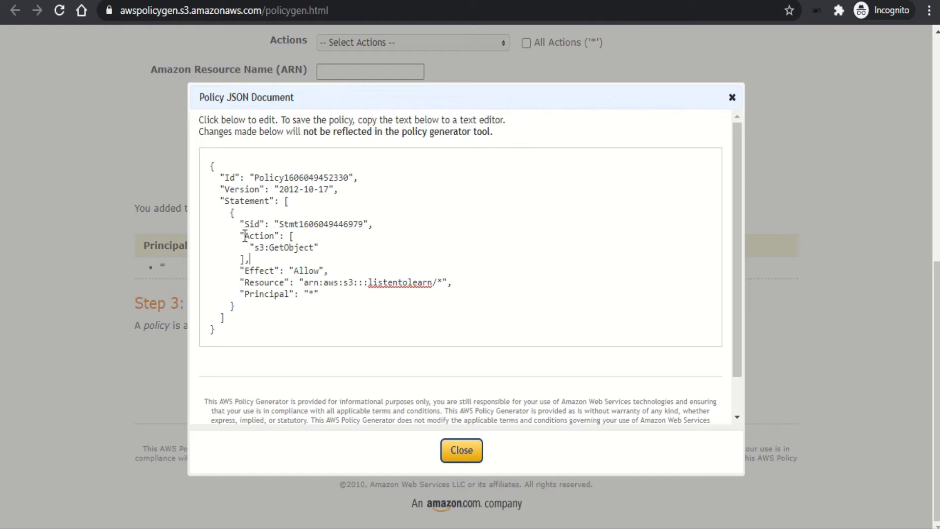
drag(243, 235, 249, 259)
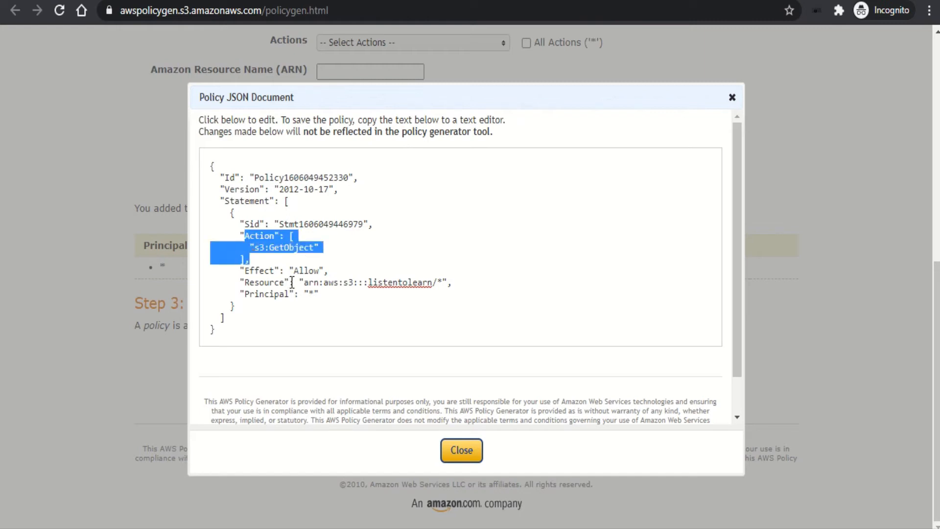
double_click(306, 270)
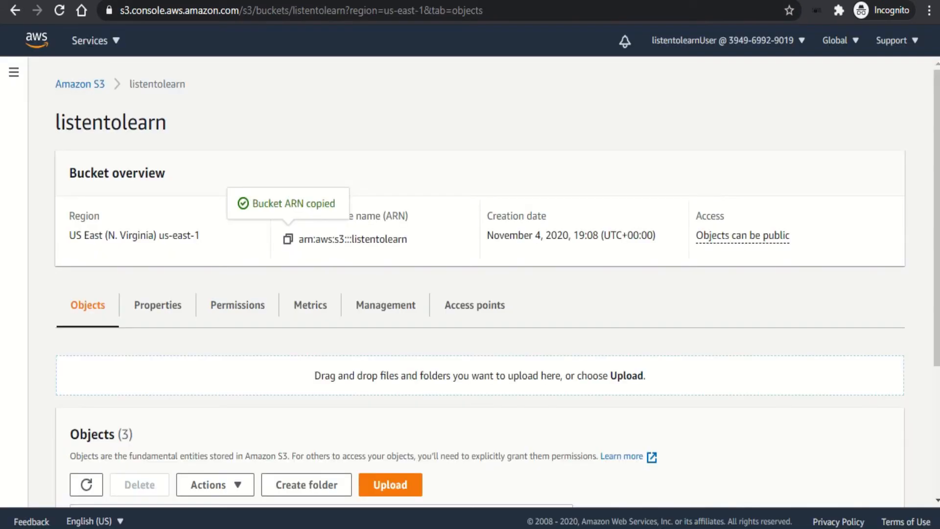
mouse_move(352, 314)
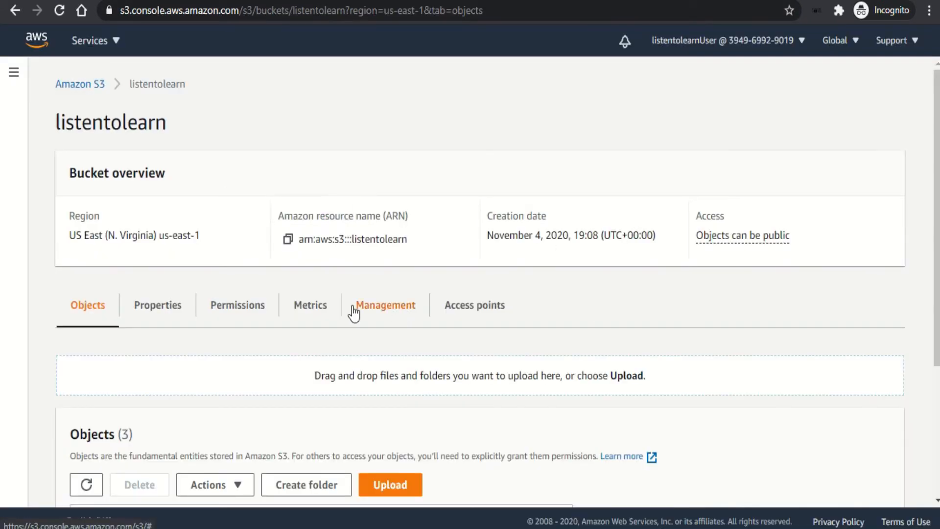
Paste the public GetObject policy into the bucket policy editor and save it, making listentolearn Public
click(237, 306)
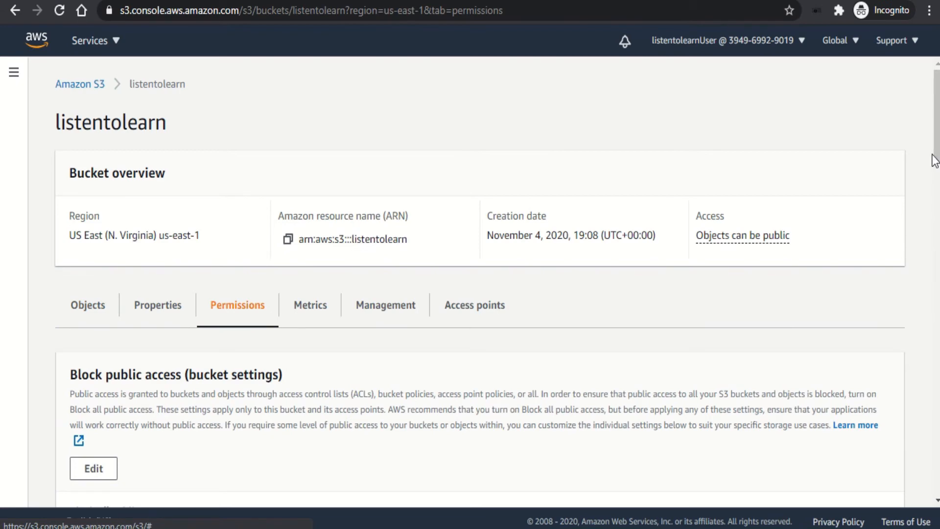
scroll(down, 3)
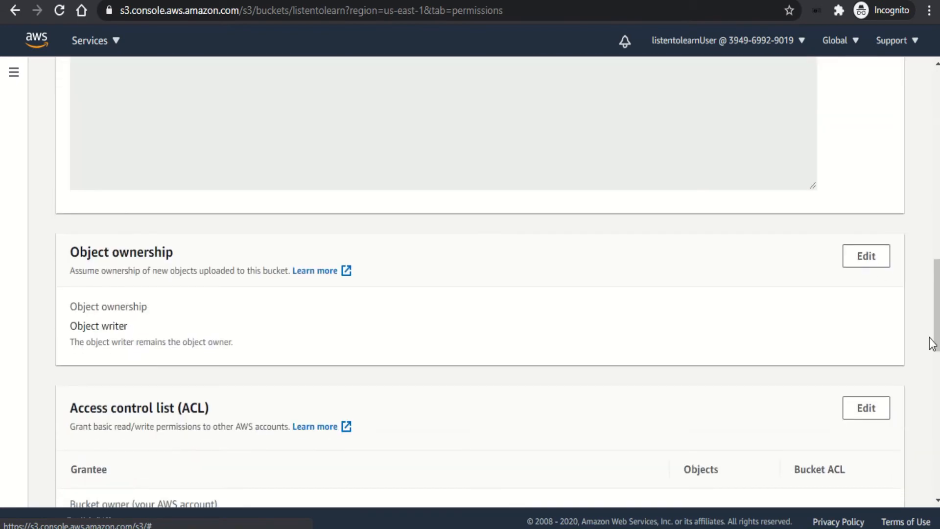
scroll(up, 3)
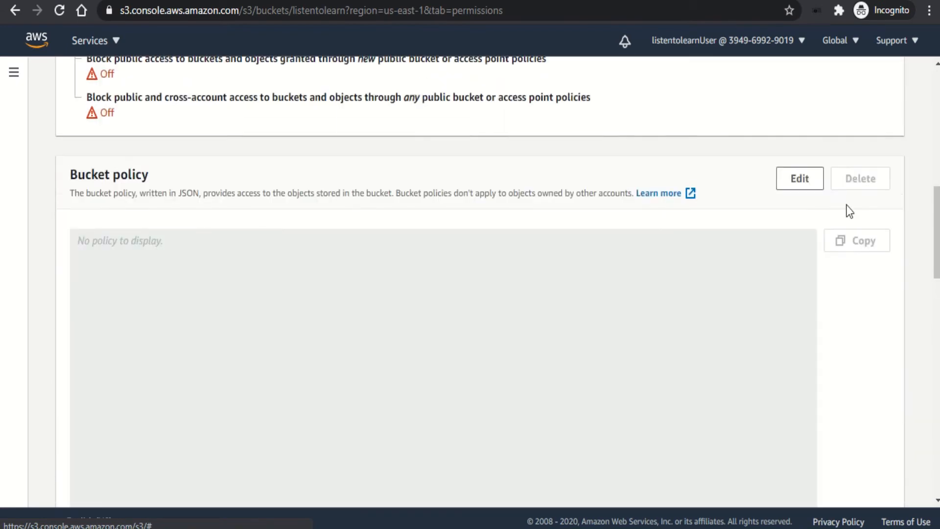
click(799, 179)
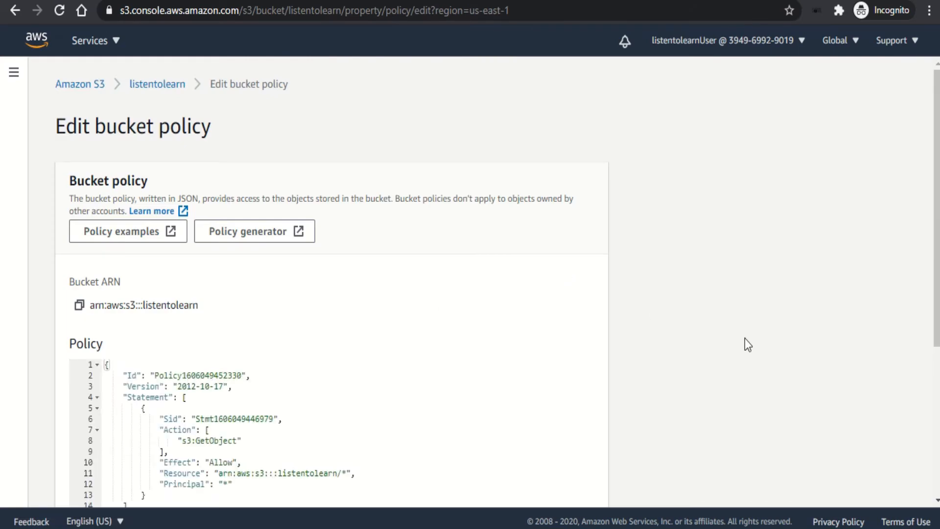
scroll(down, 3)
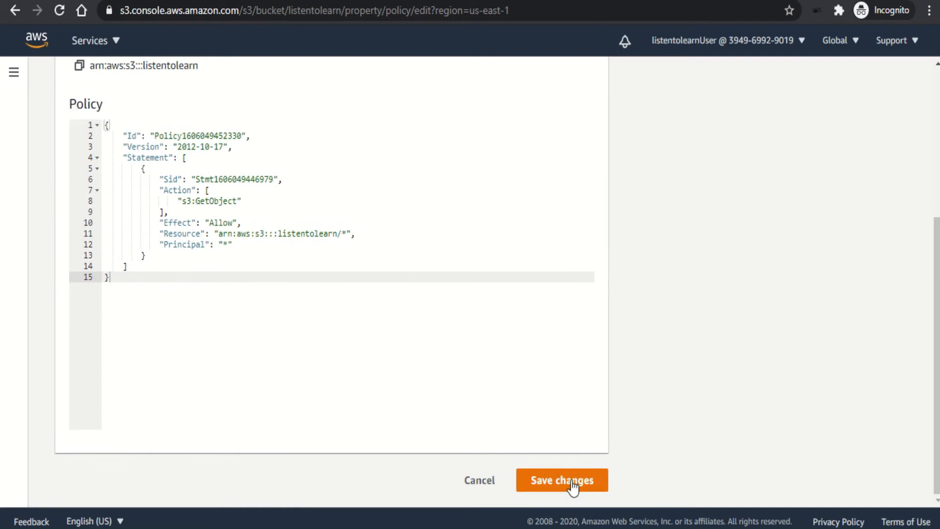
click(562, 480)
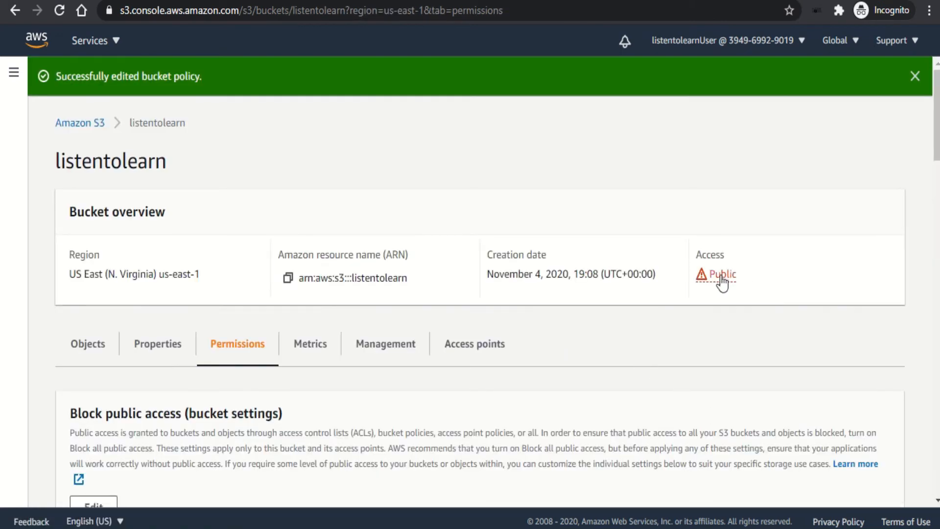
mouse_move(741, 288)
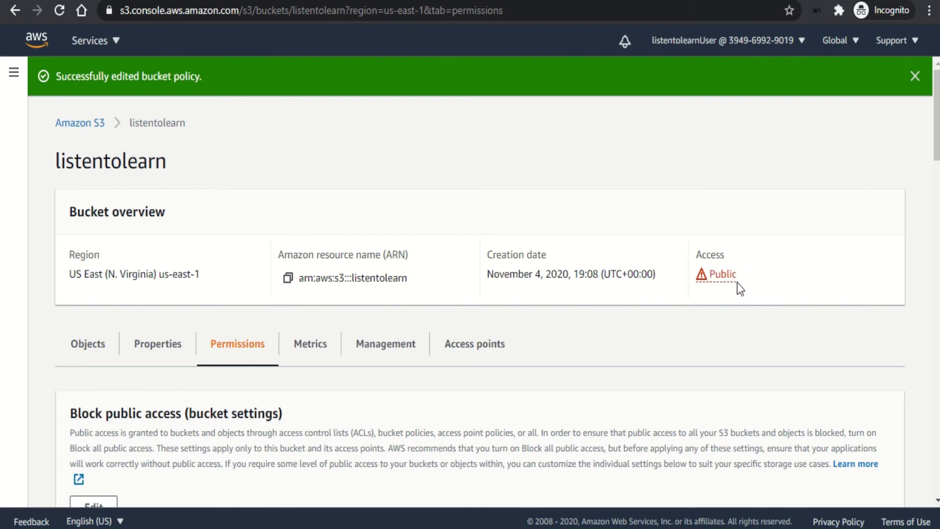
mouse_move(733, 284)
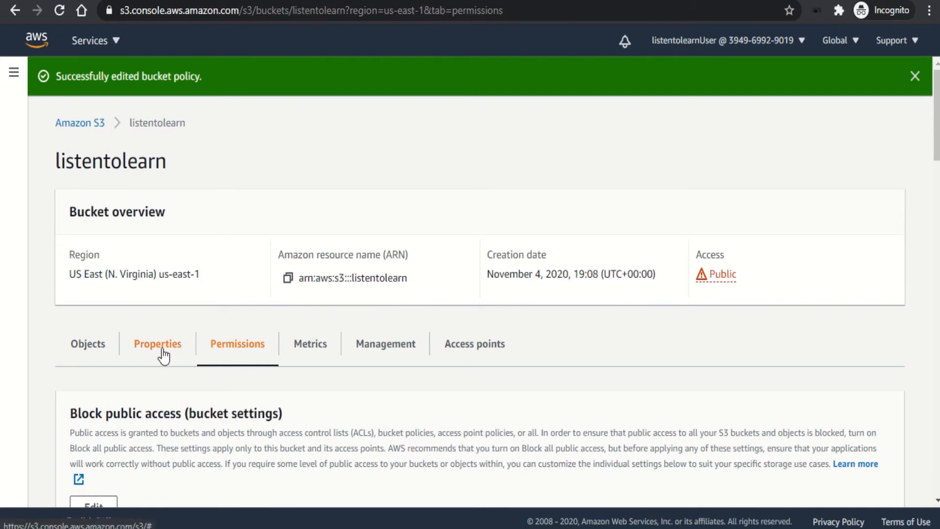
View the bucket's Properties down to Static website hosting, currently disabled
click(156, 344)
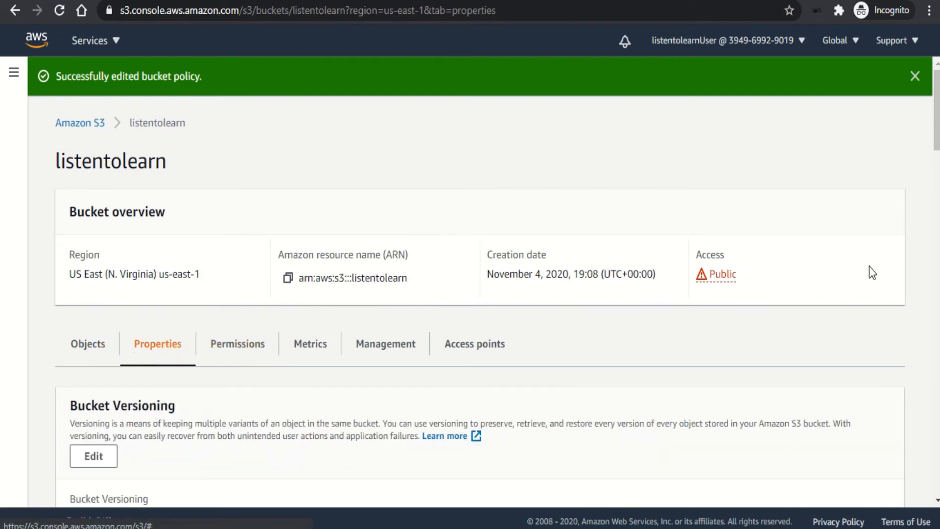
scroll(down, 3)
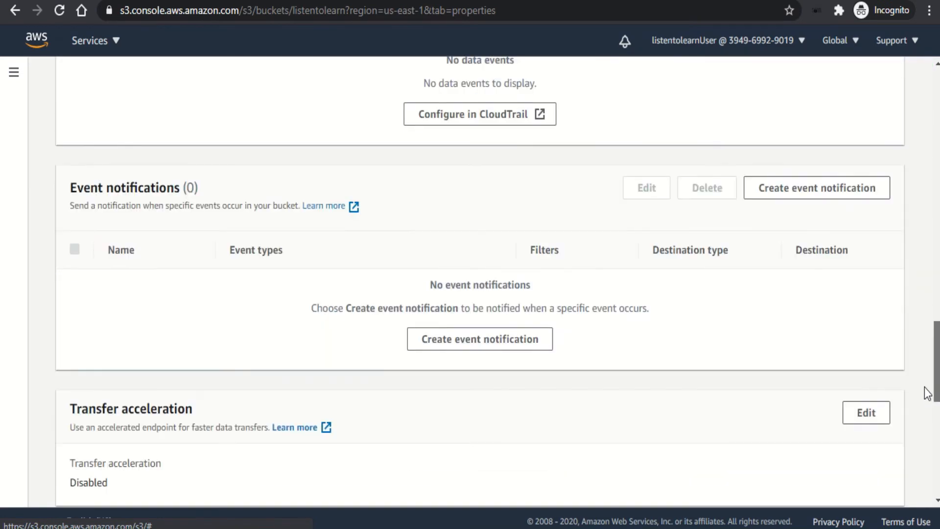
scroll(down, 3)
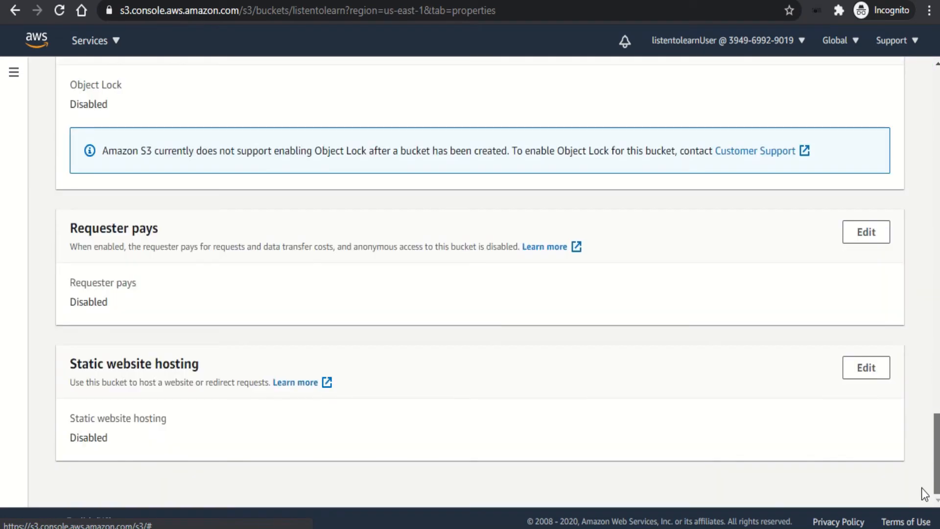
mouse_move(283, 468)
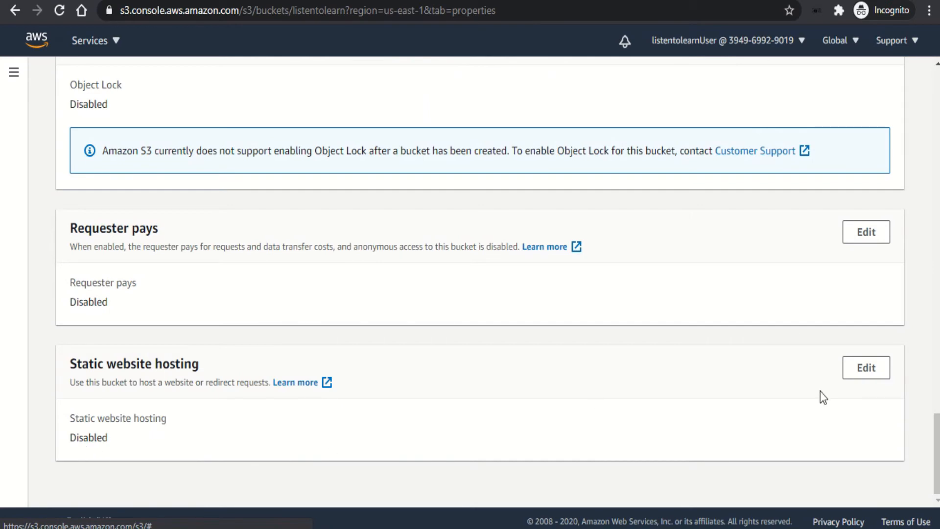
Enable static website hosting with index document index.html and error document error.html, and save
click(865, 367)
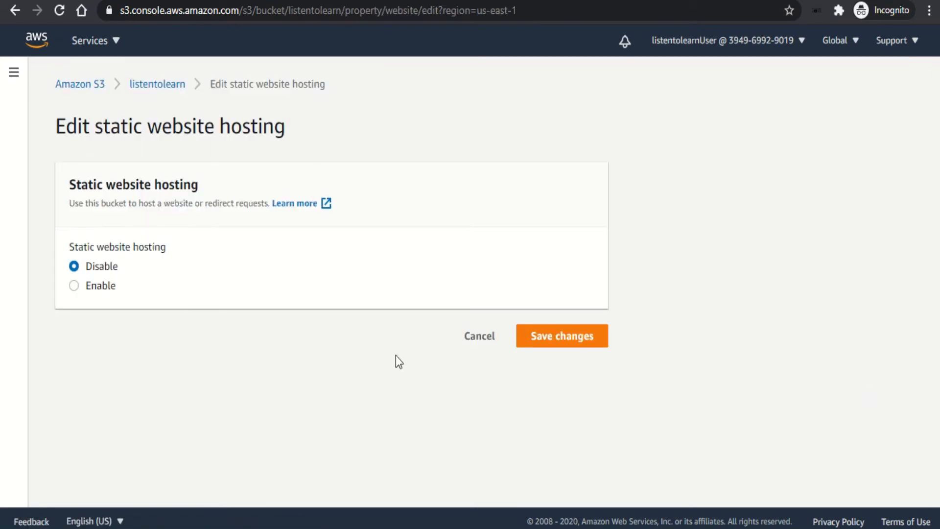
click(74, 286)
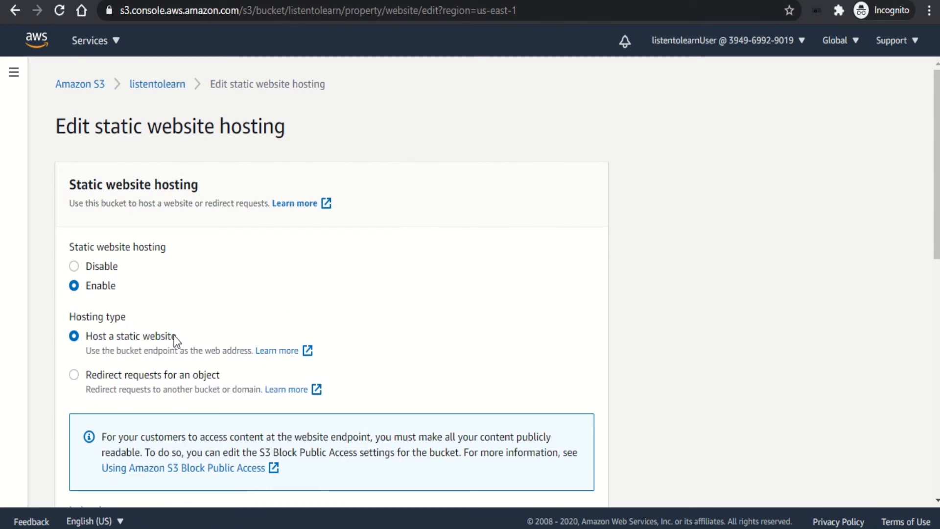
scroll(down, 3)
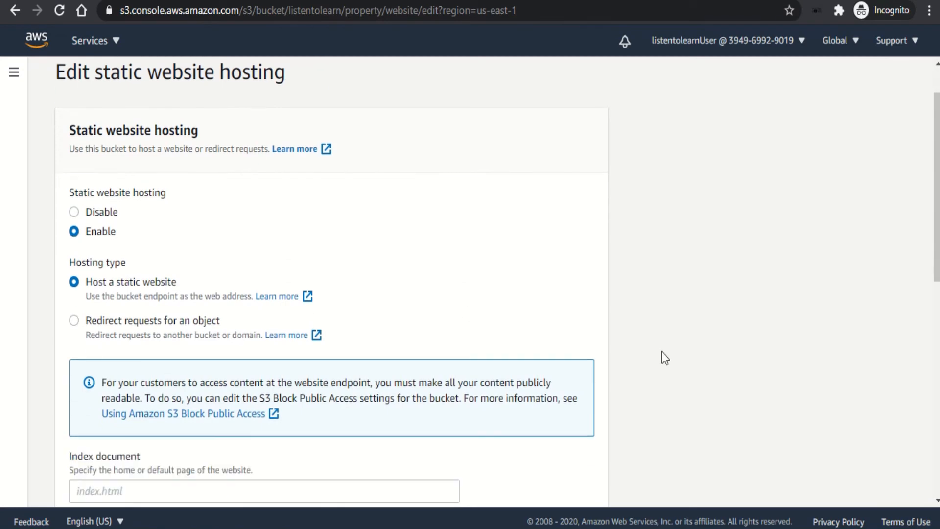
scroll(down, 3)
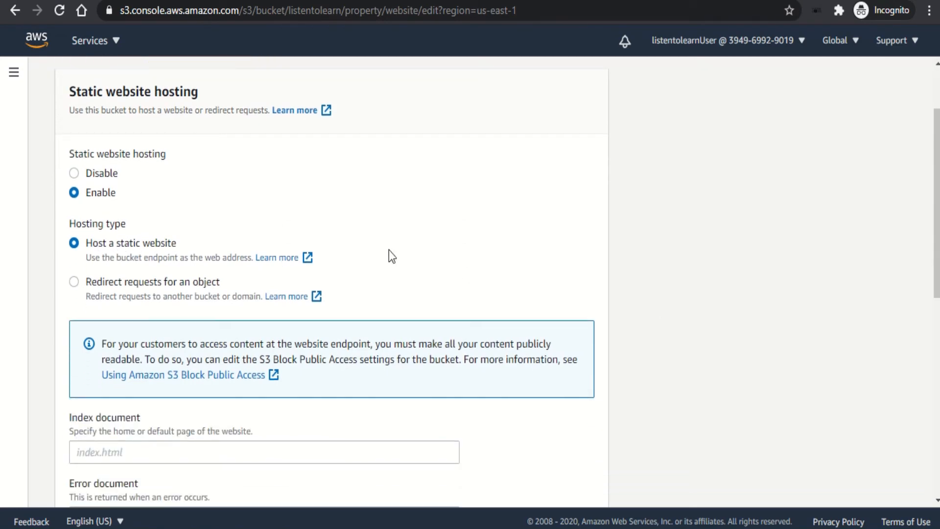
scroll(down, 3)
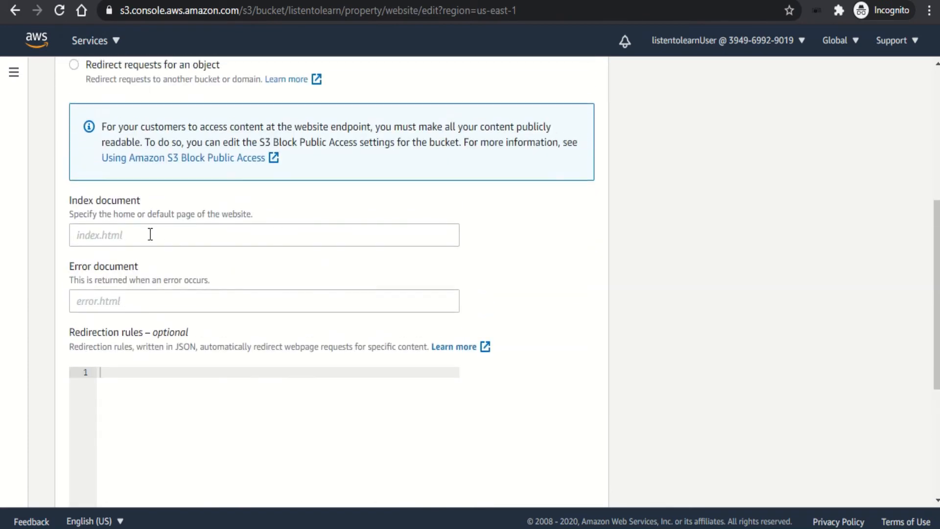
text(index)
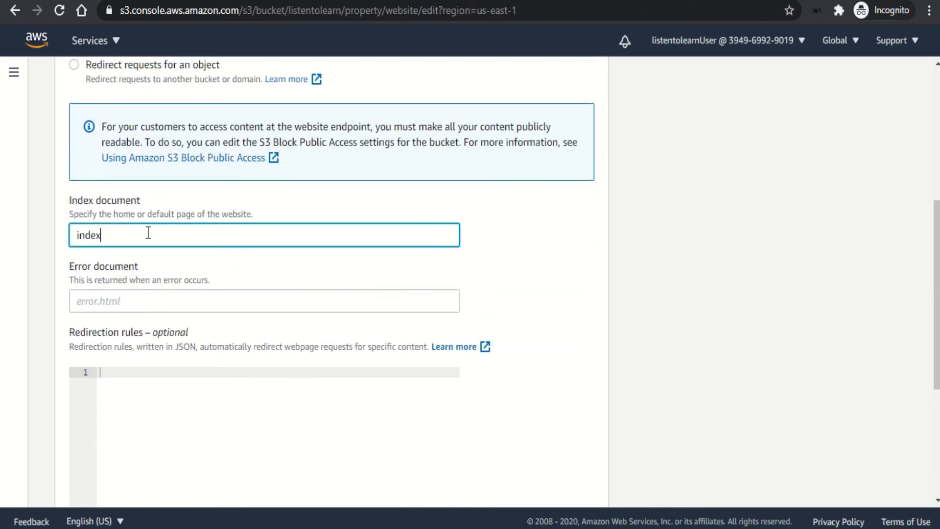
text(.html)
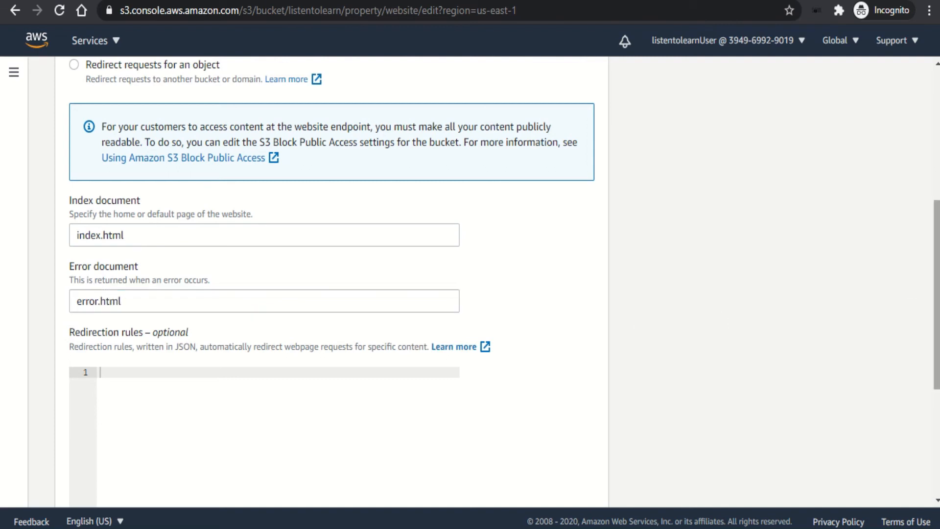
scroll(down, 3)
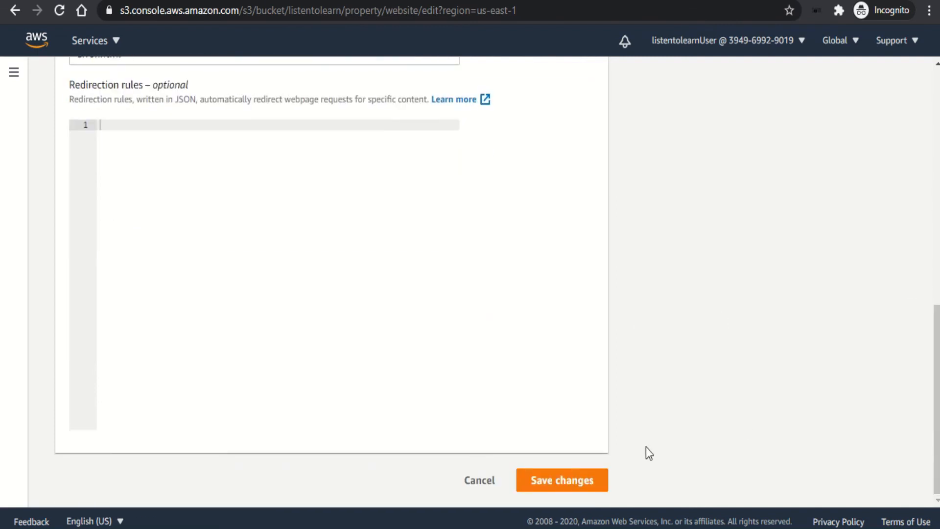
click(562, 480)
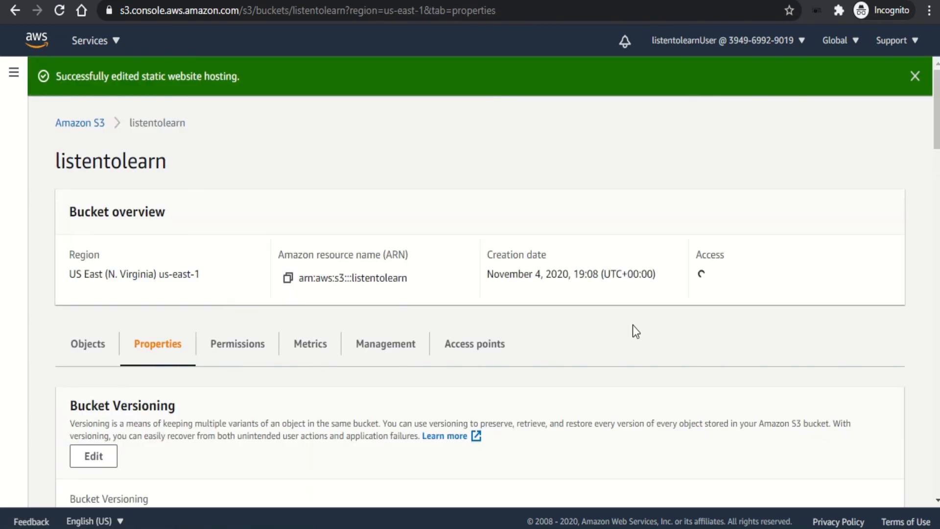
scroll(down, 3)
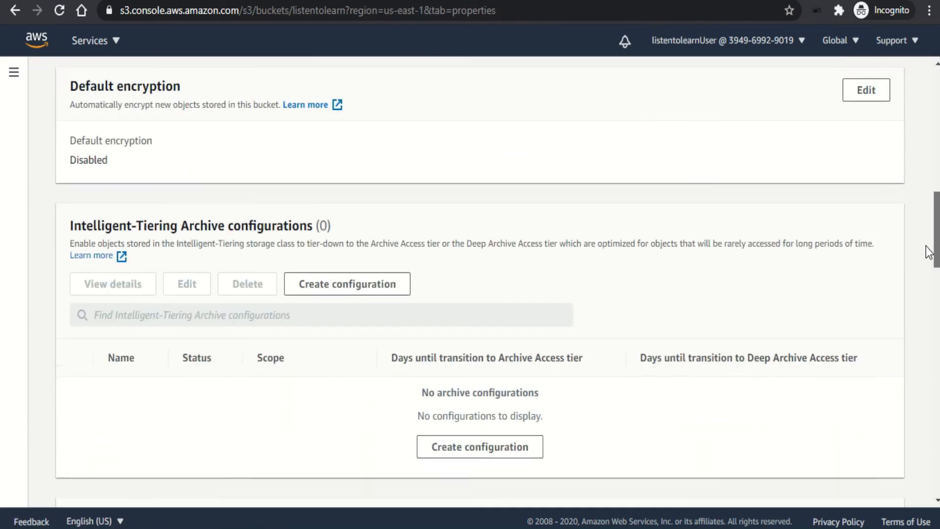
scroll(down, 3)
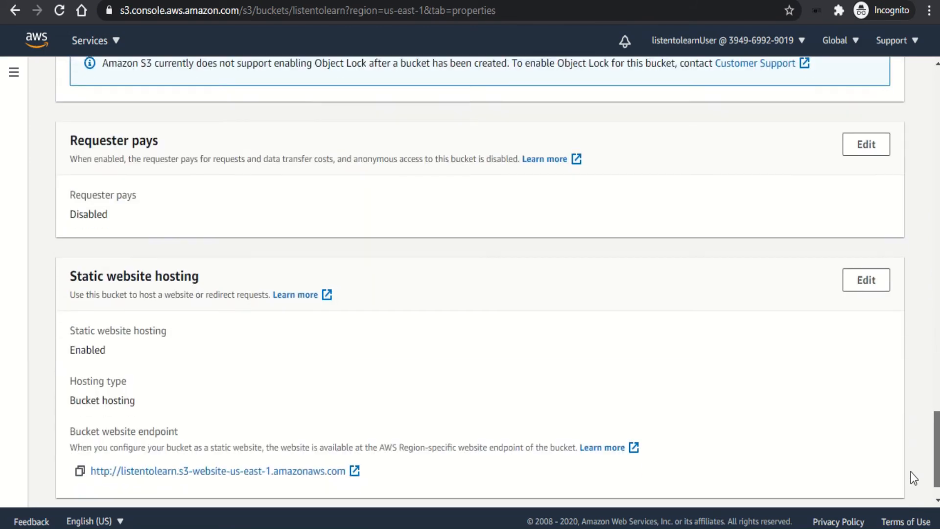
scroll(down, 3)
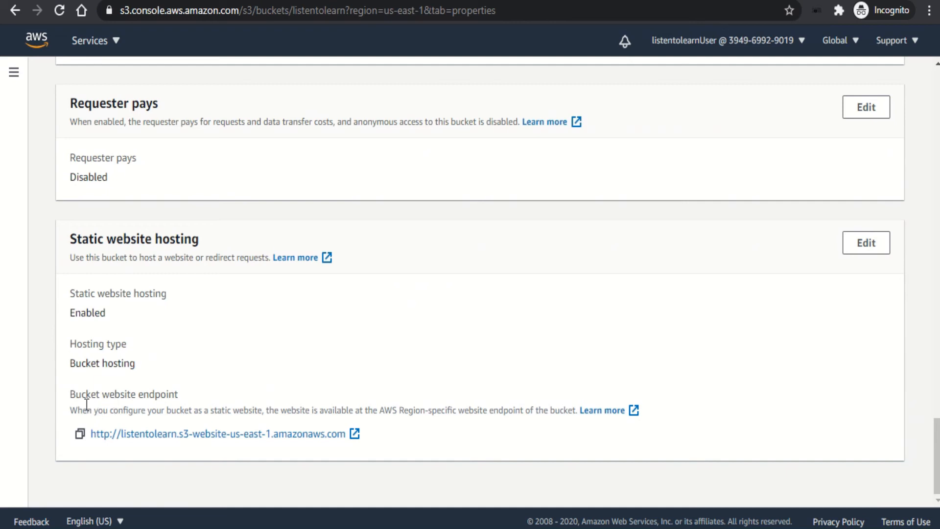
double_click(123, 394)
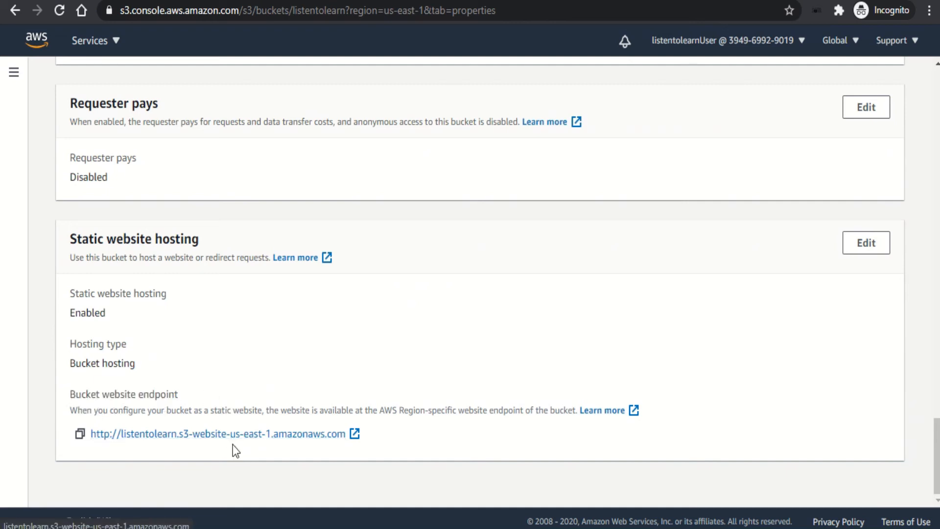
mouse_move(228, 447)
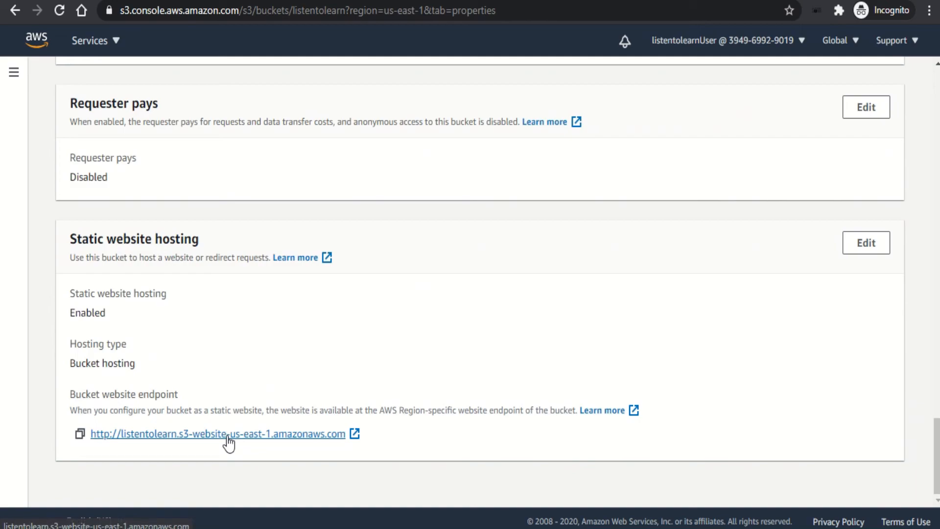
Load the bucket website endpoint and follow the index page's 'here' link to second.html
click(218, 434)
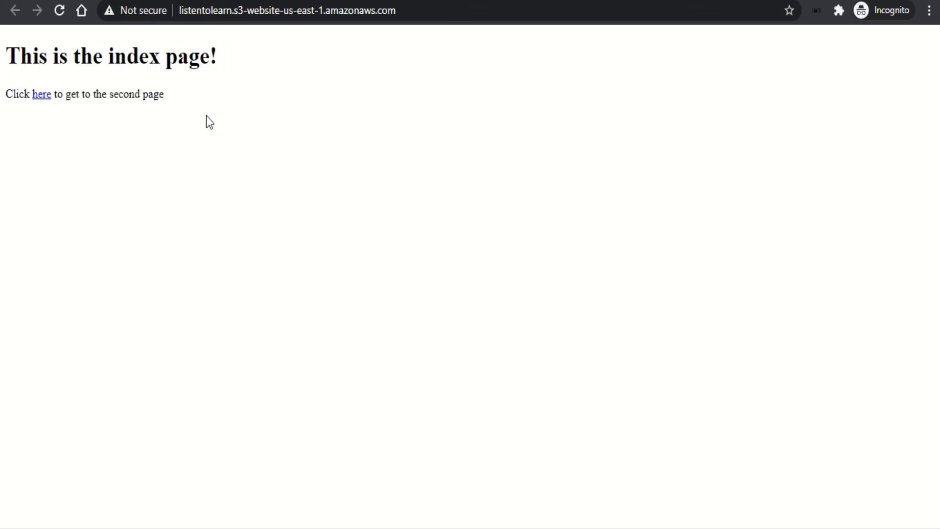
mouse_move(57, 100)
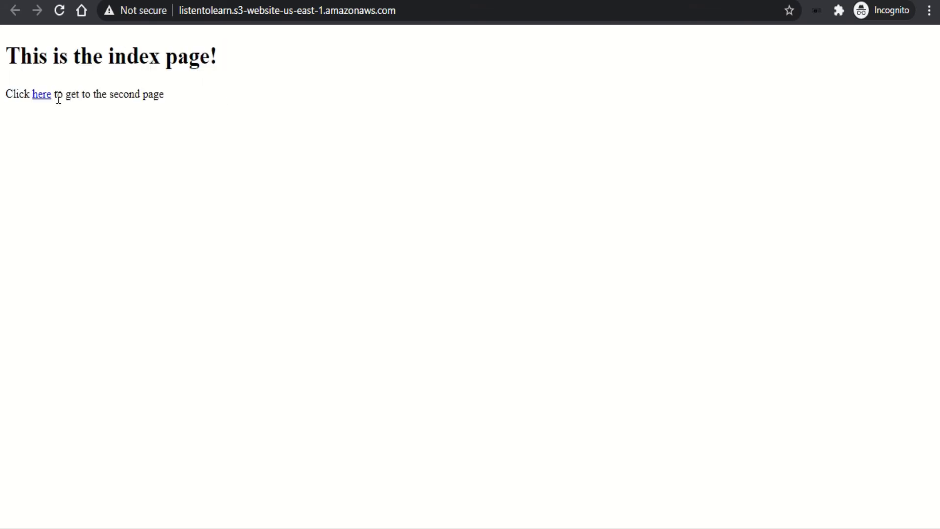
click(41, 94)
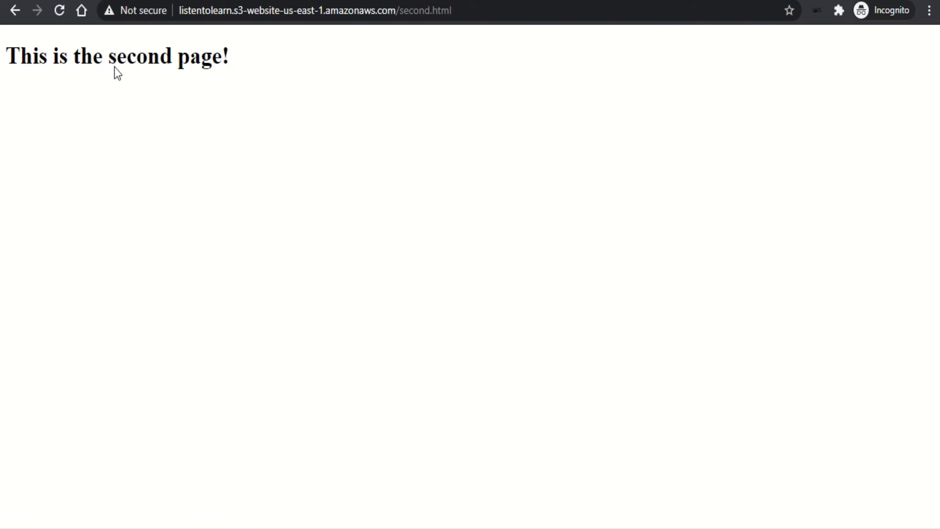
mouse_move(116, 104)
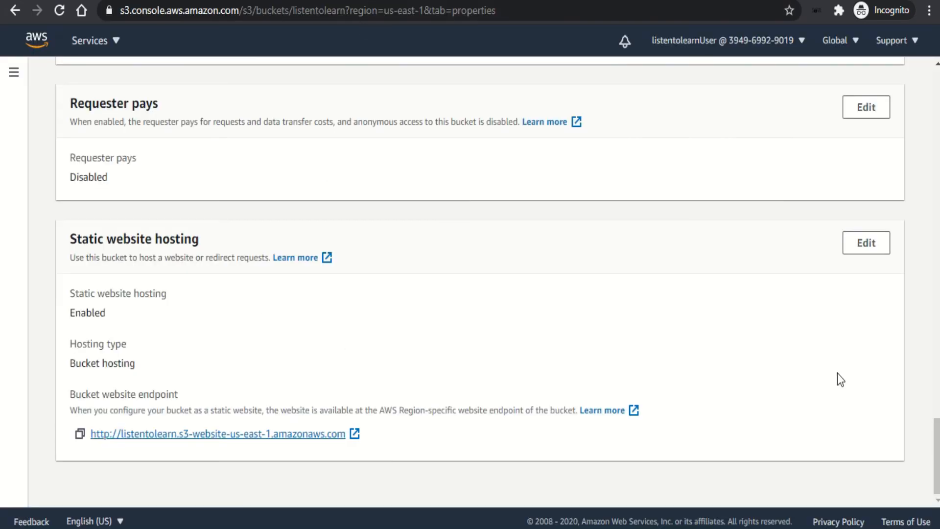
Show the listentolearn bucket's Objects list with its three files
scroll(down, 3)
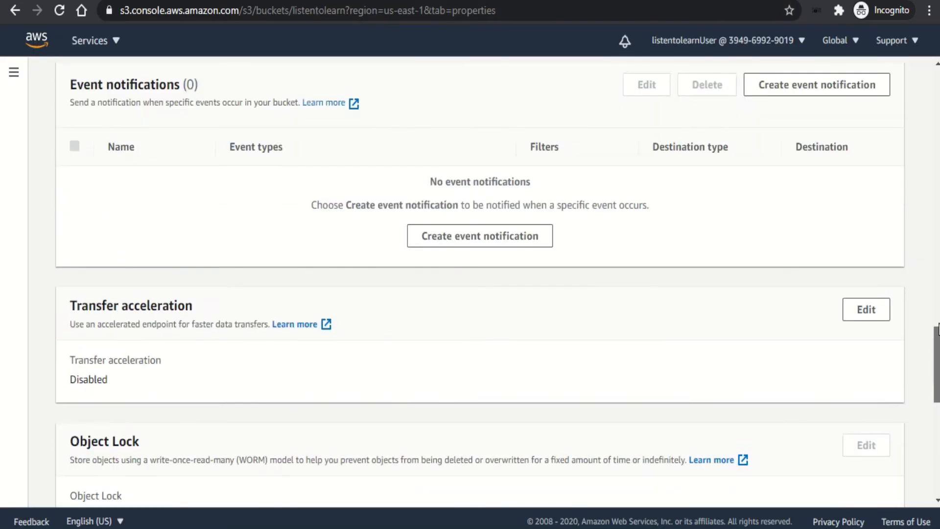
scroll(down, 3)
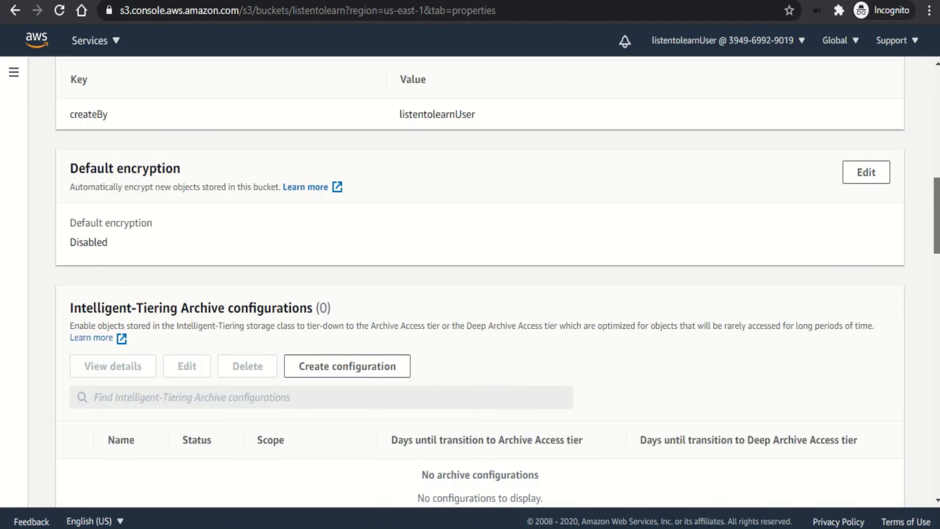
scroll(up, 3)
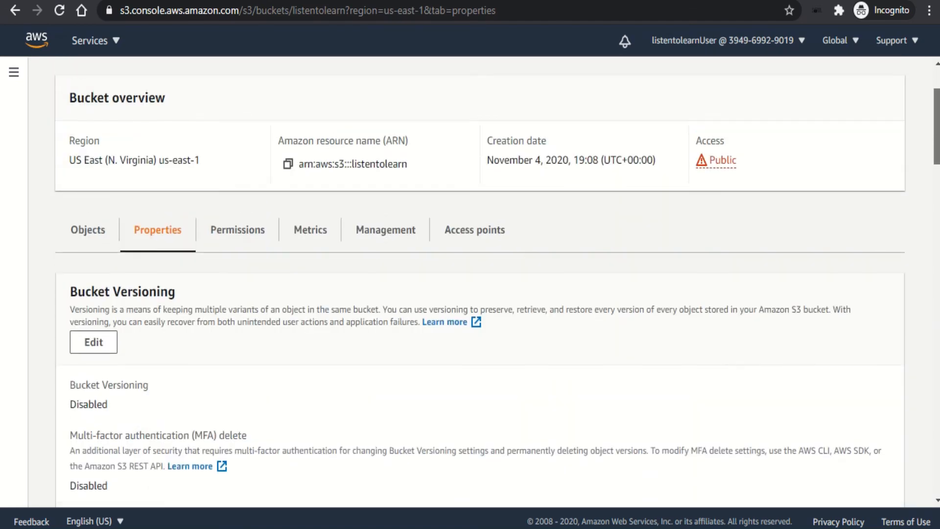
click(88, 229)
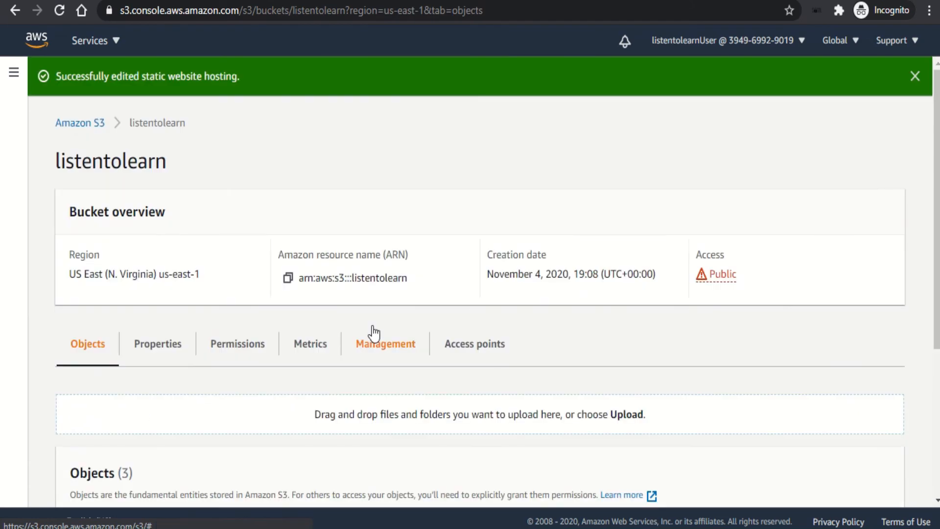
Select second.html and start its deletion
scroll(down, 3)
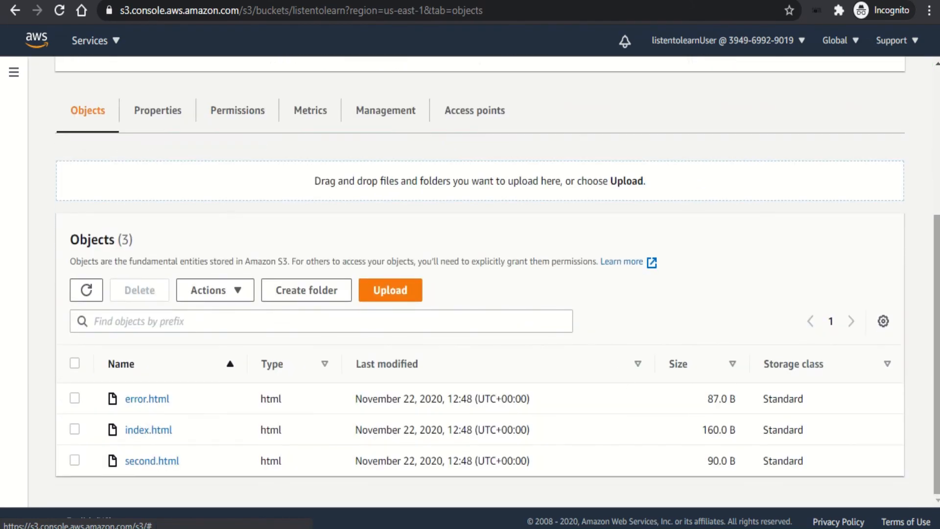
click(74, 460)
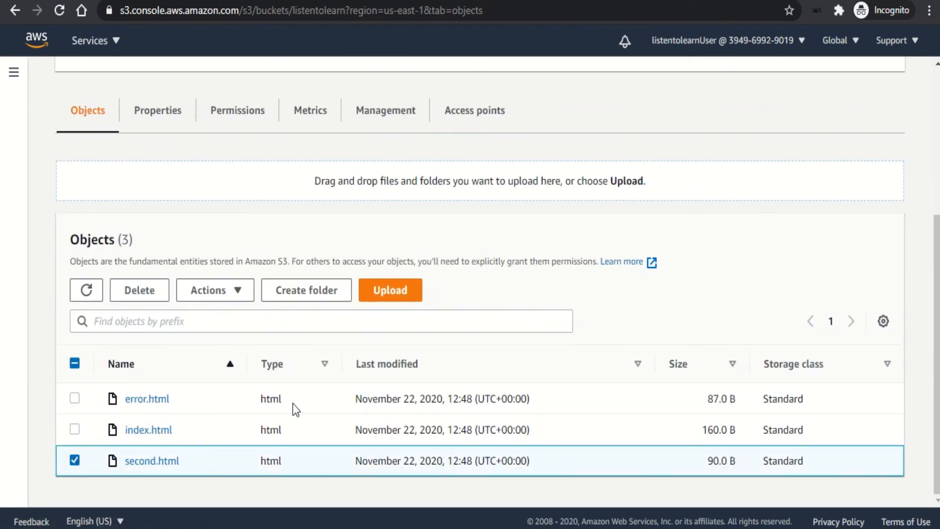
click(139, 290)
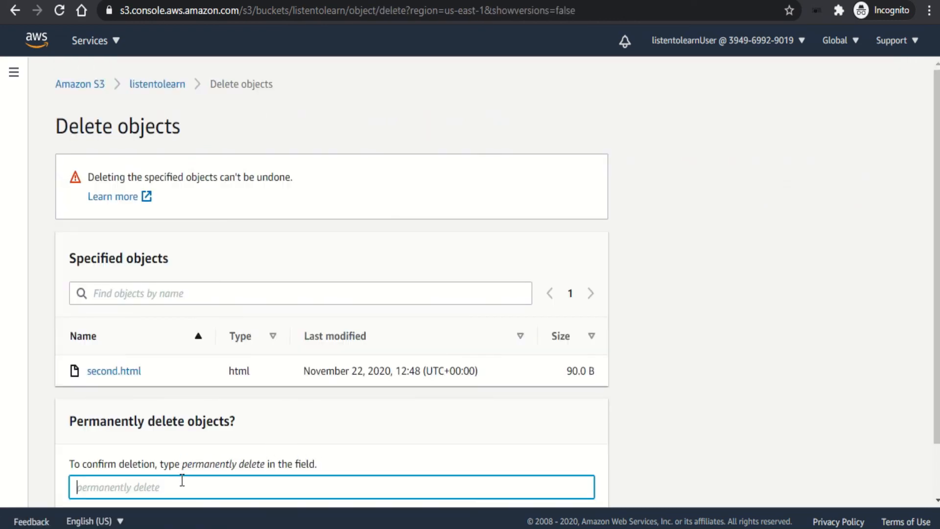
Confirm with 'permanently delete', delete second.html, and exit the deletion status page
text(permanently delete)
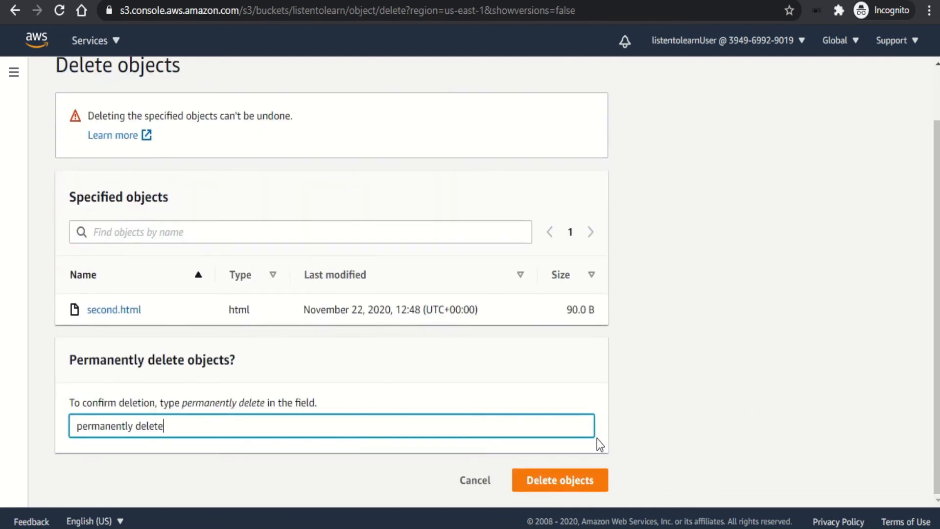
click(559, 480)
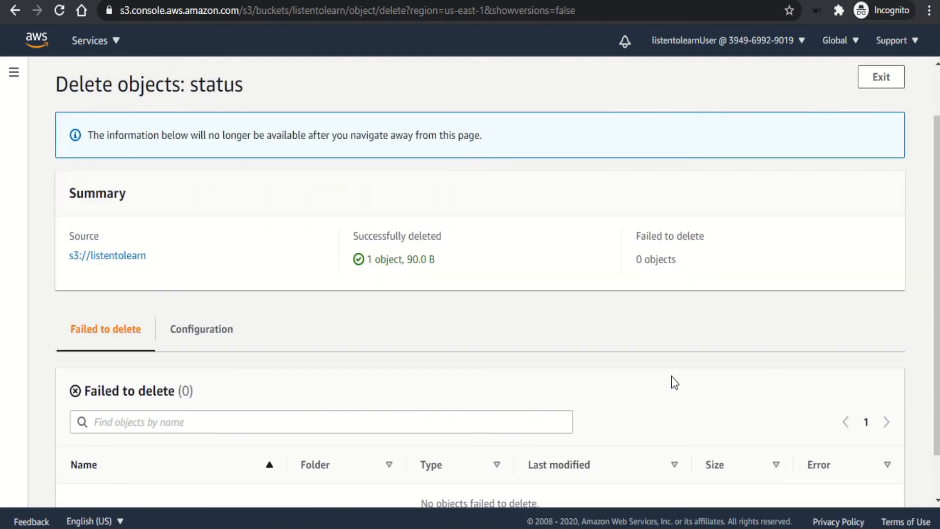
mouse_move(447, 218)
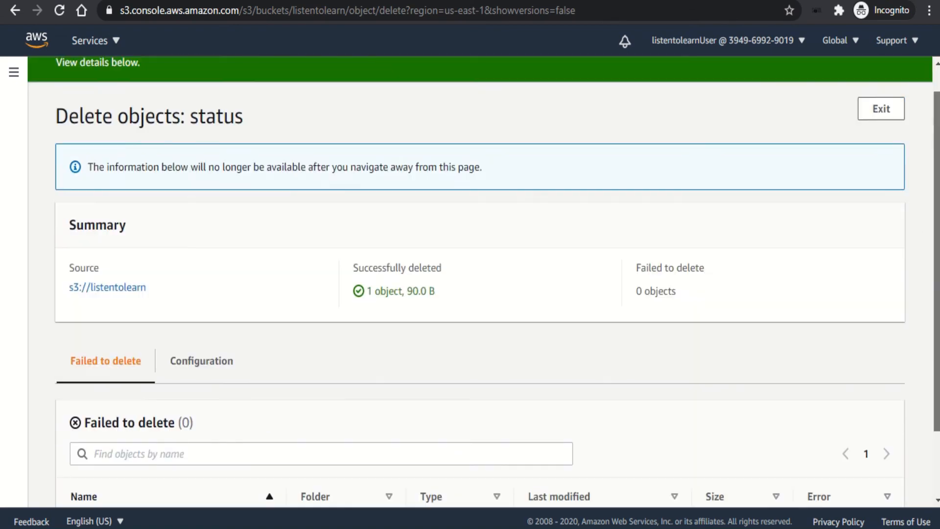
click(880, 108)
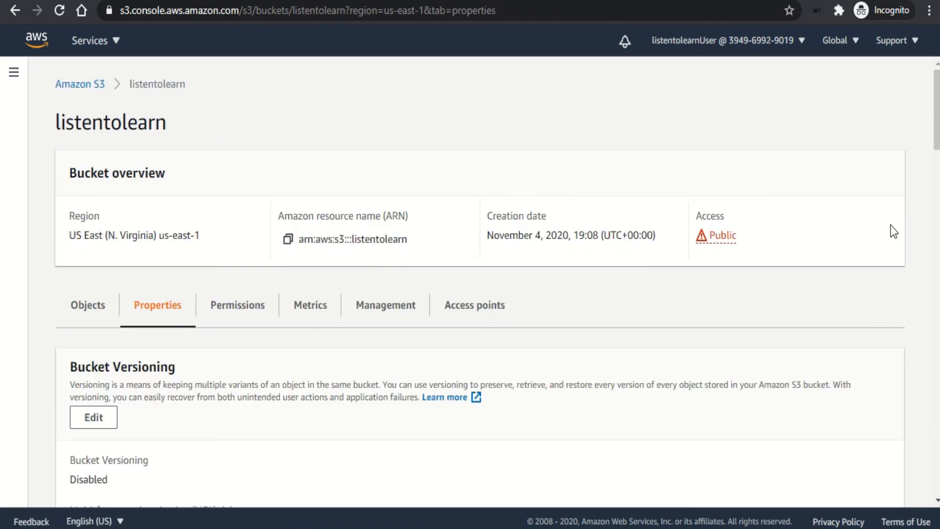
Check the Objects list now shows 2 objects in listentolearn
scroll(down, 3)
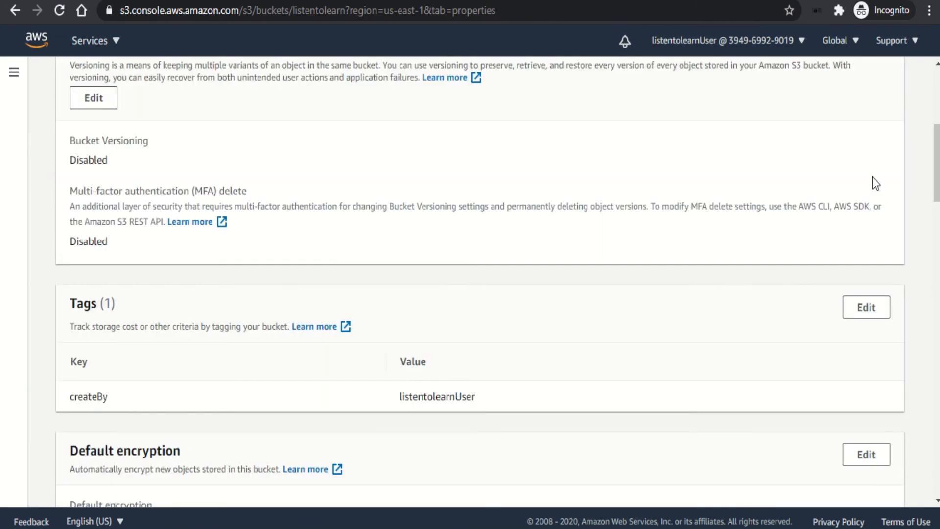
scroll(up, 3)
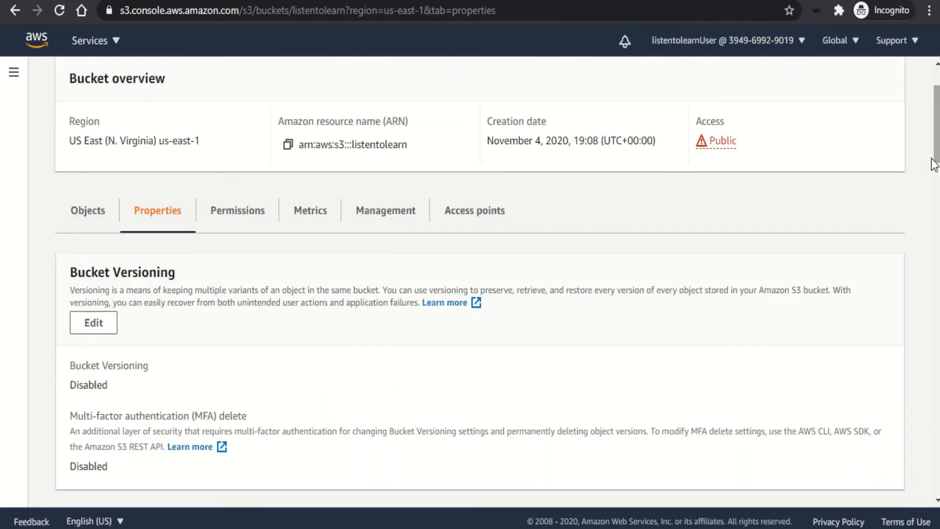
click(88, 209)
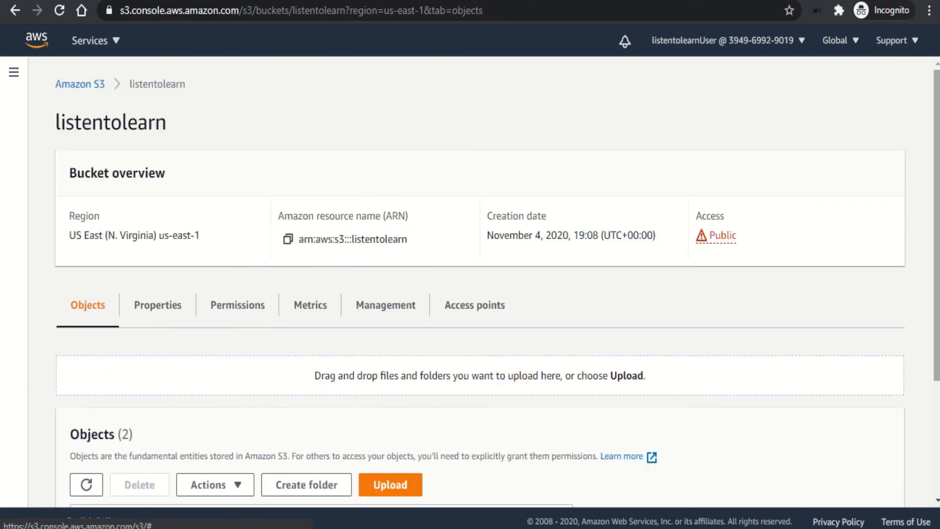
scroll(down, 3)
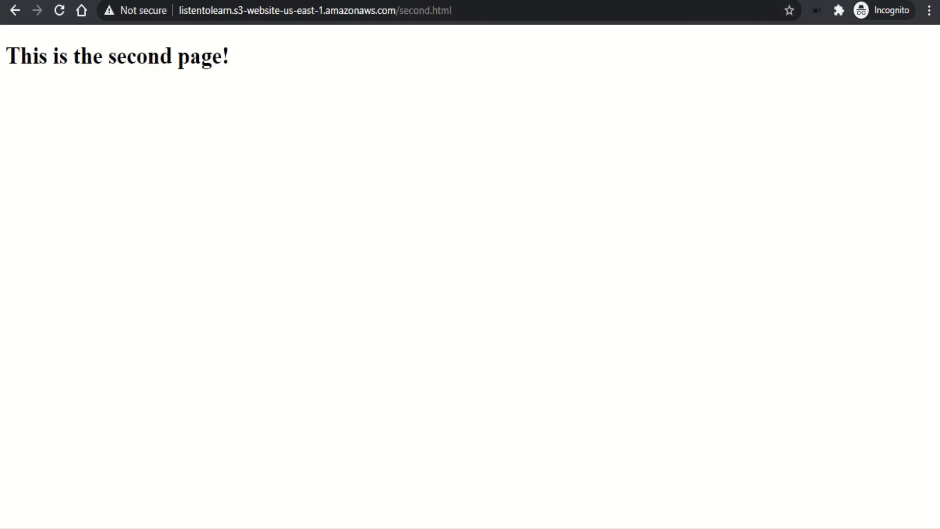
Return to the index page and retry its link to the deleted second.html
click(18, 9)
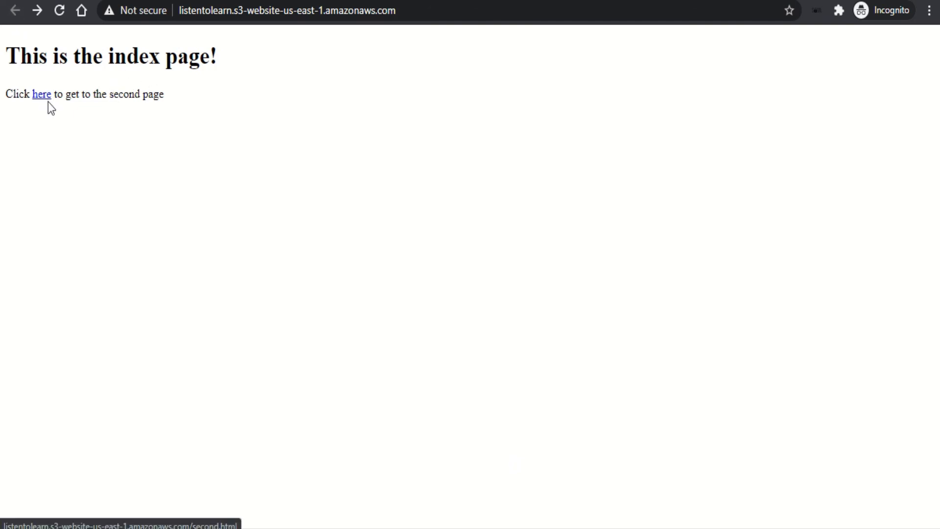
click(41, 94)
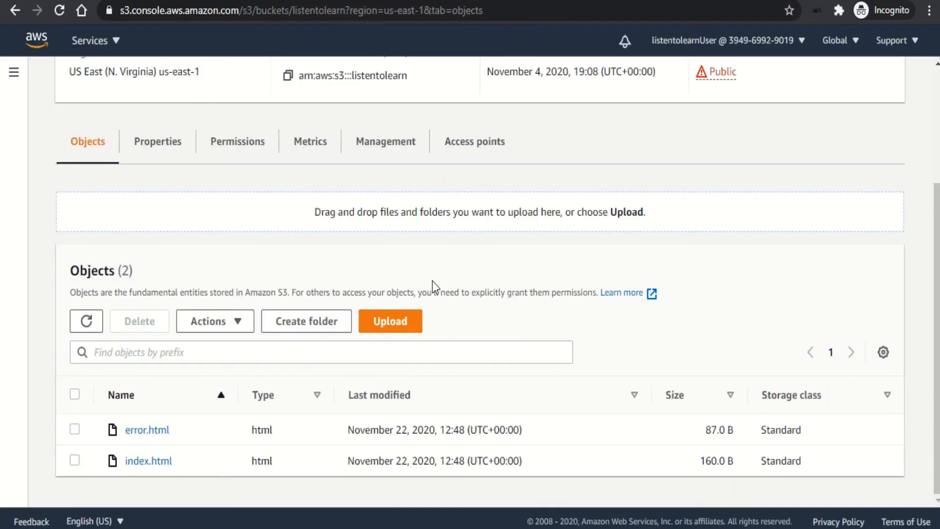
mouse_move(634, 259)
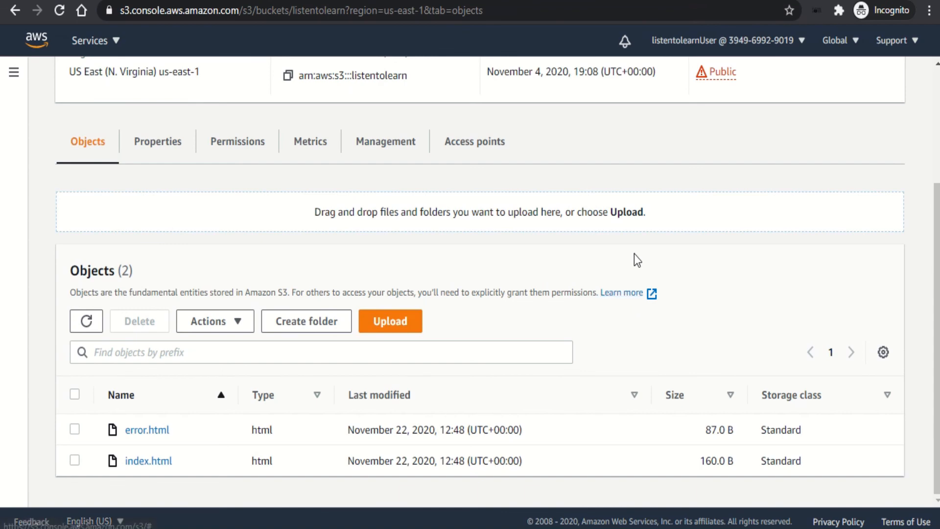